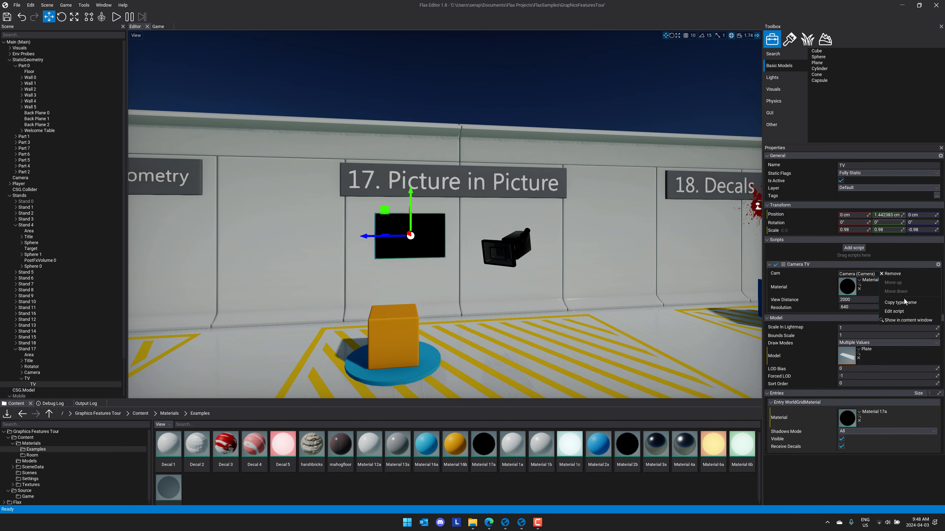
- Open the Camera TV script's source in the code editor from its settings menu
left_click(894, 311)
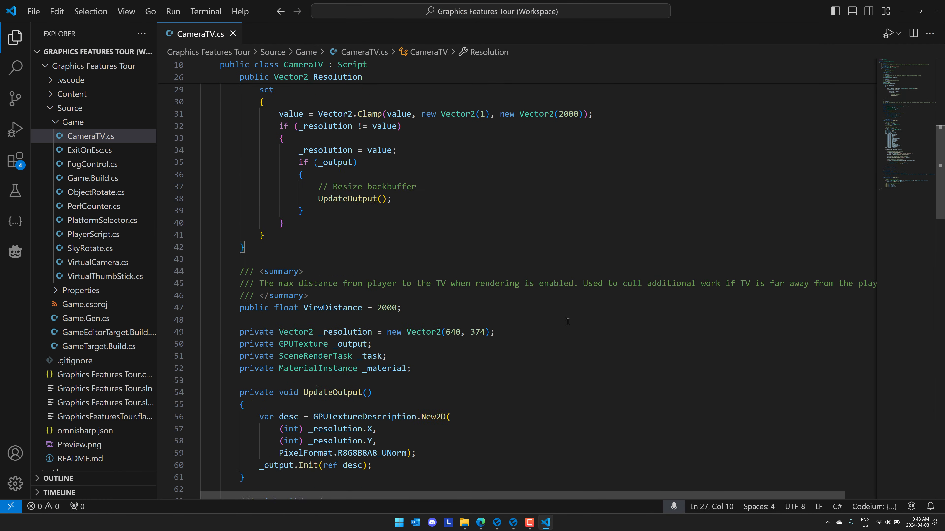
scroll("down", 3)
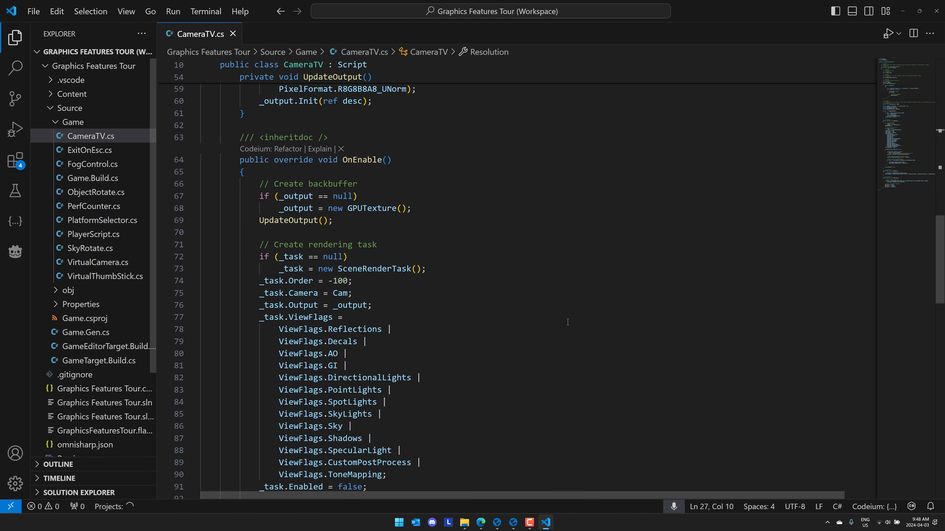
scroll("down", 3)
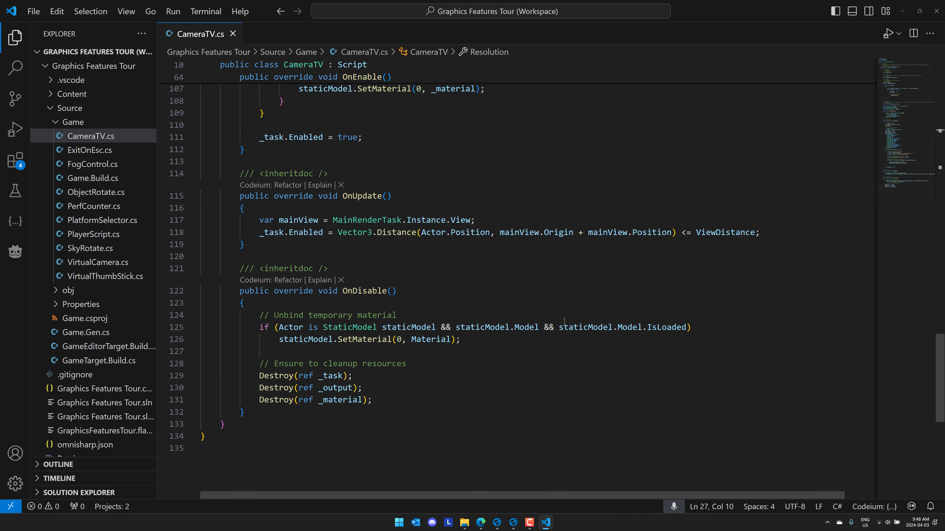
scroll("down", 3)
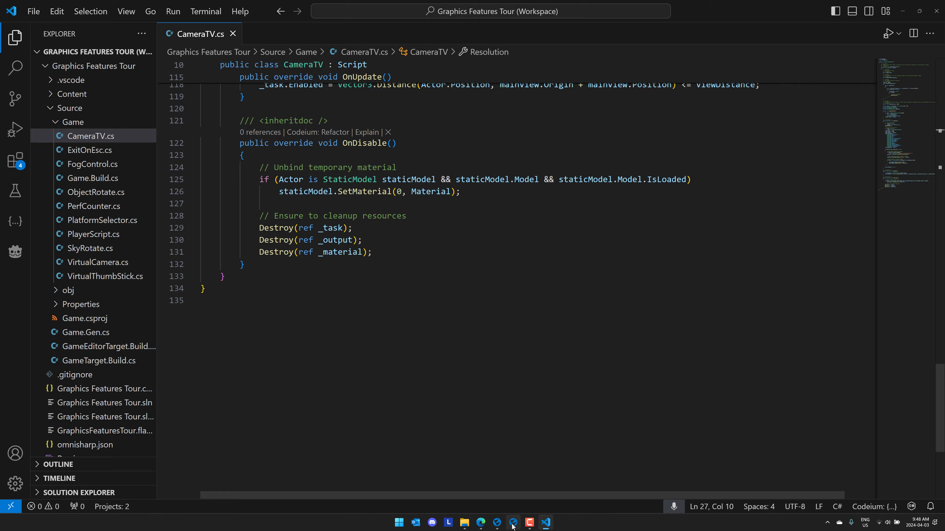
- Create a new Prefab asset in the top-level Content folder and maximize its editor window
left_click(512, 522)
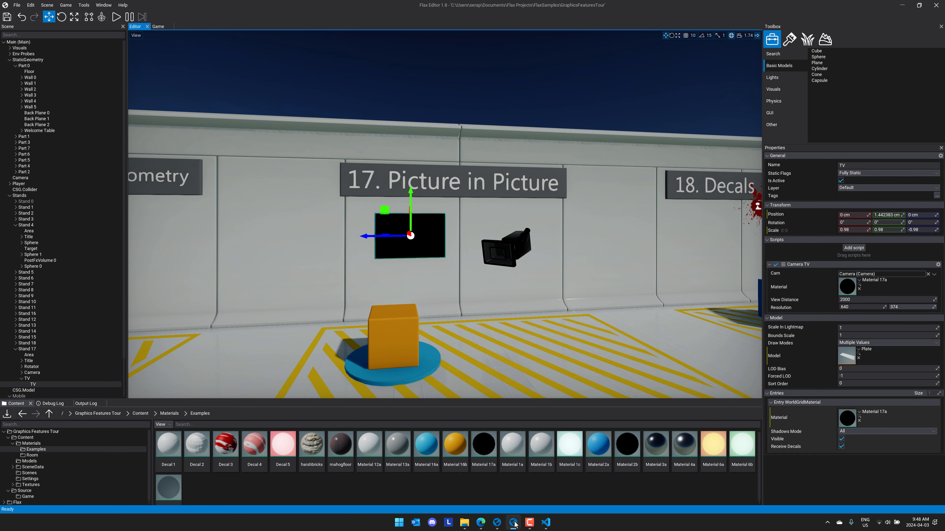
mouse_move(260, 222)
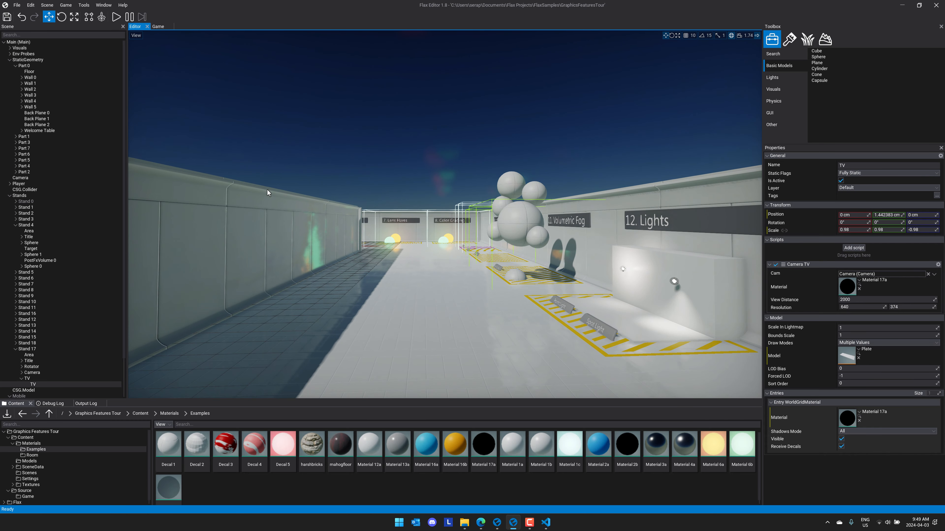
mouse_move(360, 268)
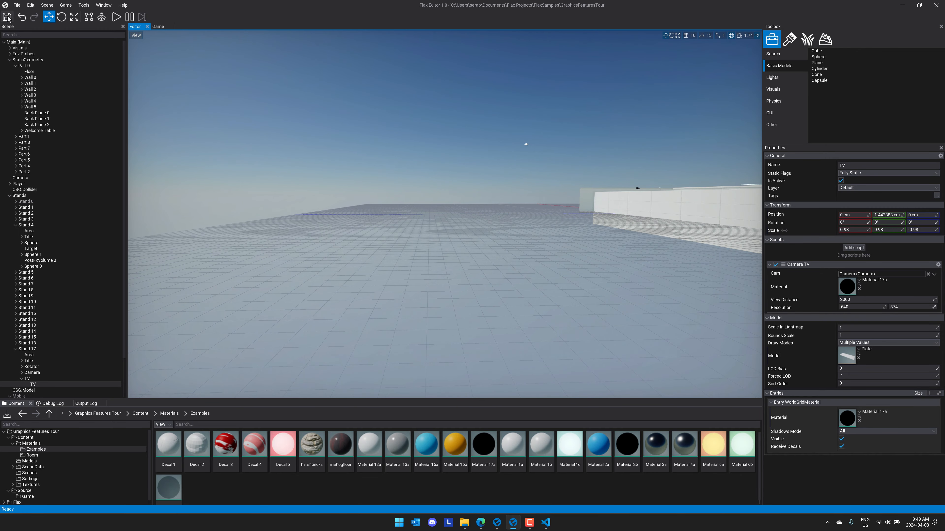
left_click(16, 5)
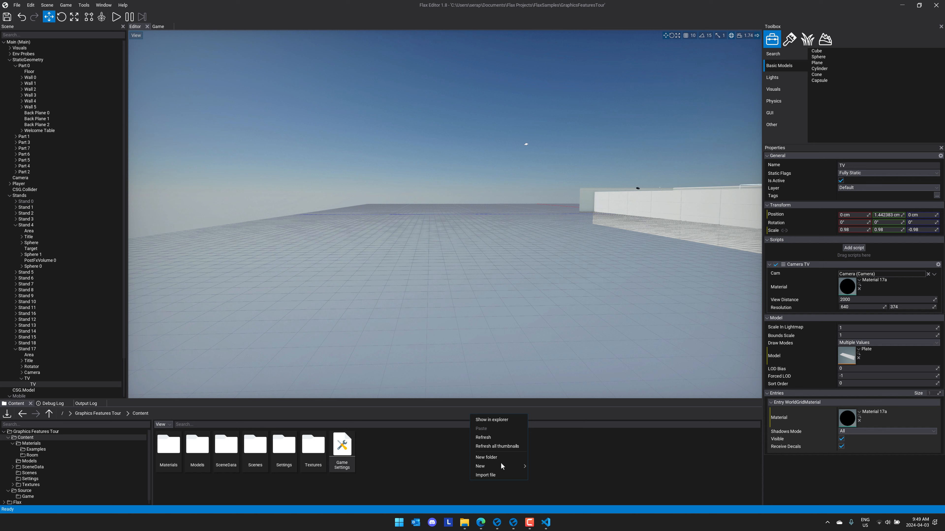
mouse_move(483, 466)
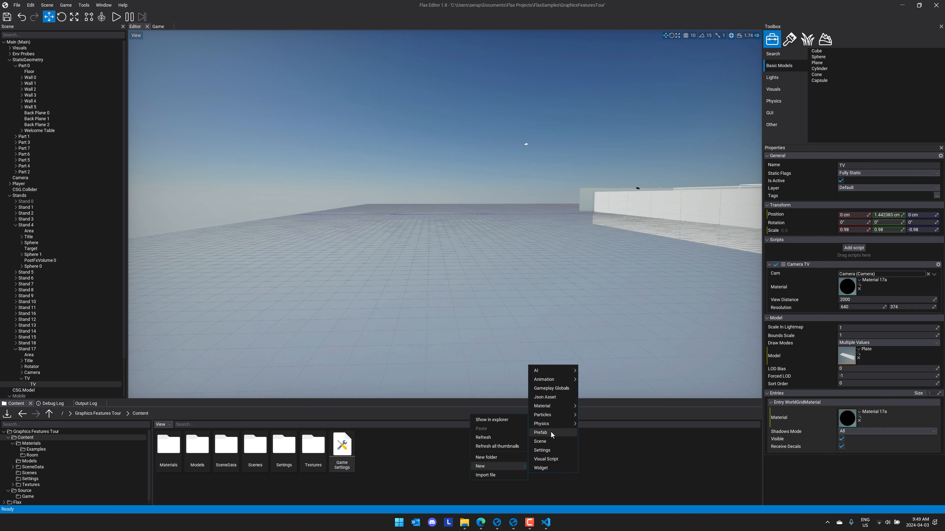
left_click(540, 432)
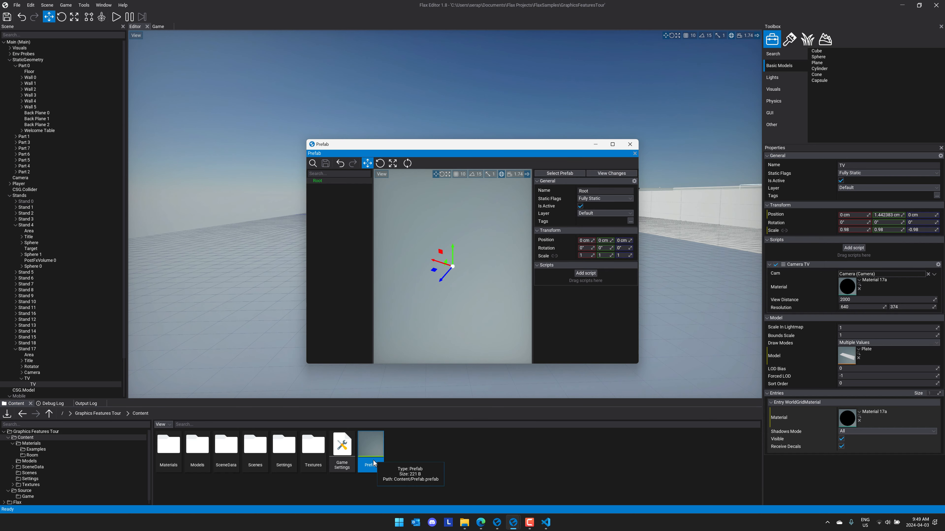
left_click(612, 145)
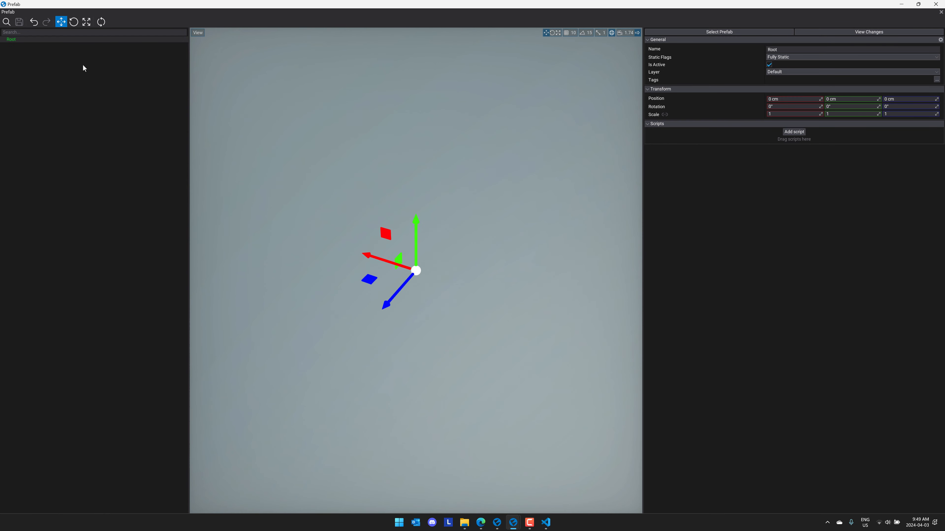
- Add a UI Canvas under the prefab Root with a UI Control nested inside it
right_click(11, 39)
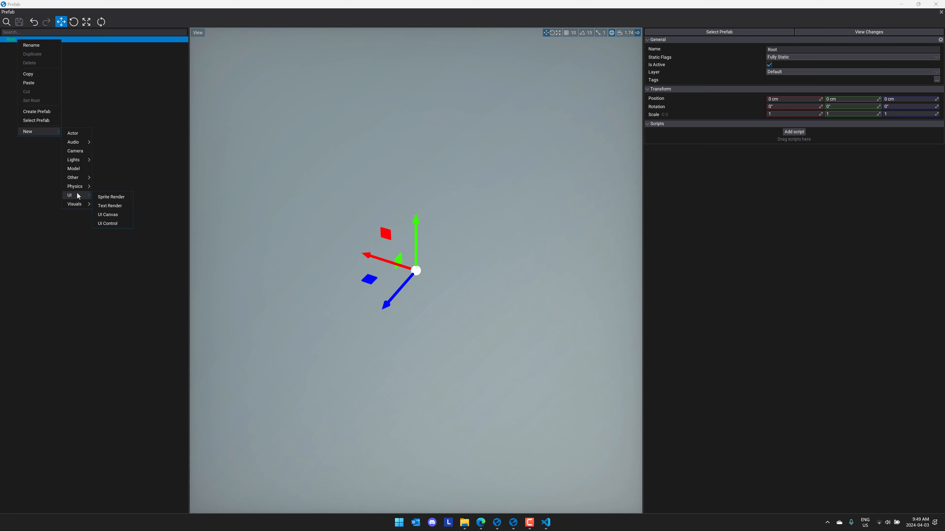
mouse_move(114, 216)
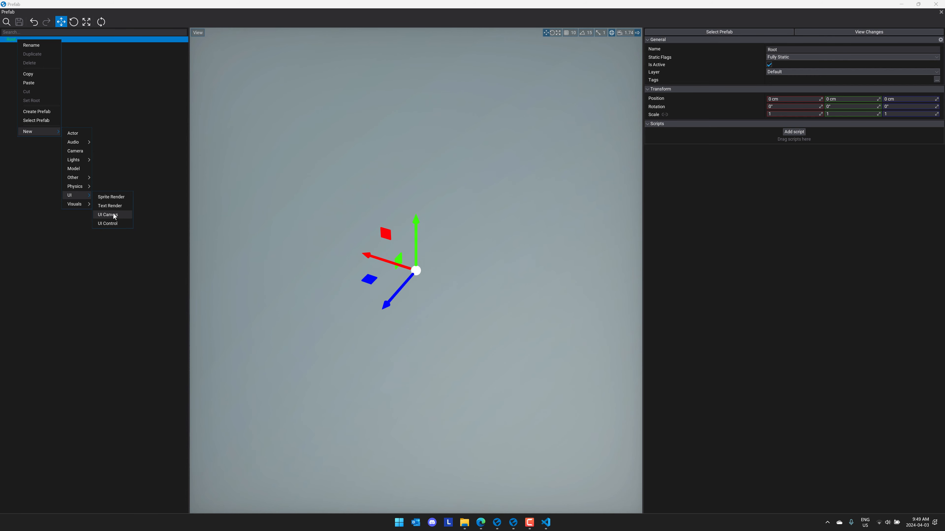
left_click(107, 215)
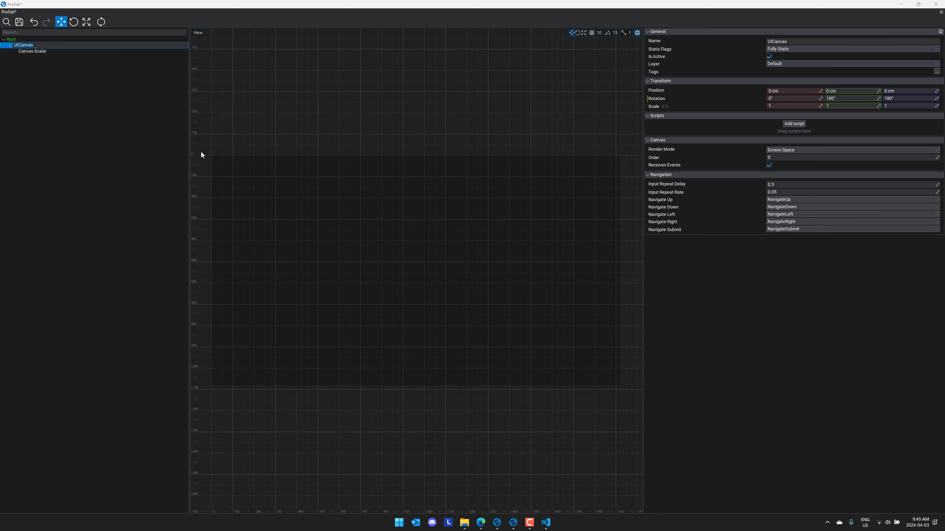
mouse_move(205, 224)
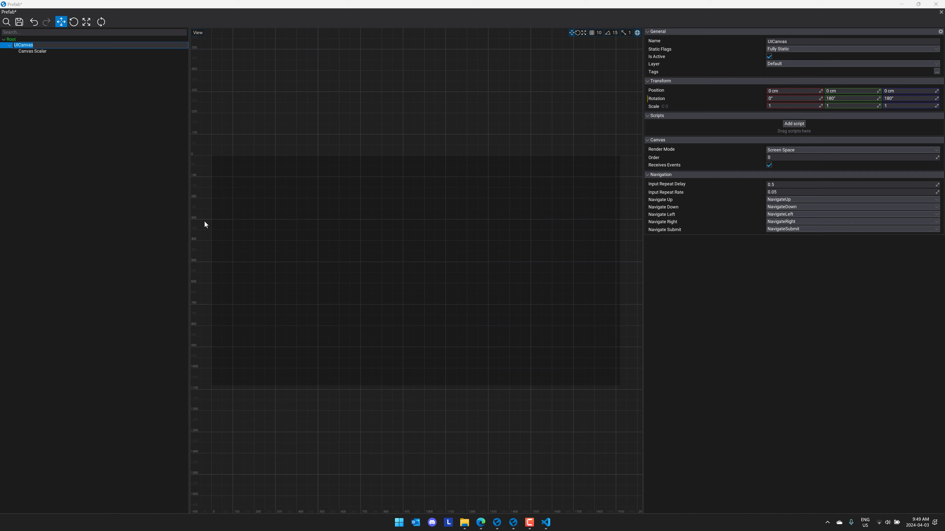
mouse_move(40, 71)
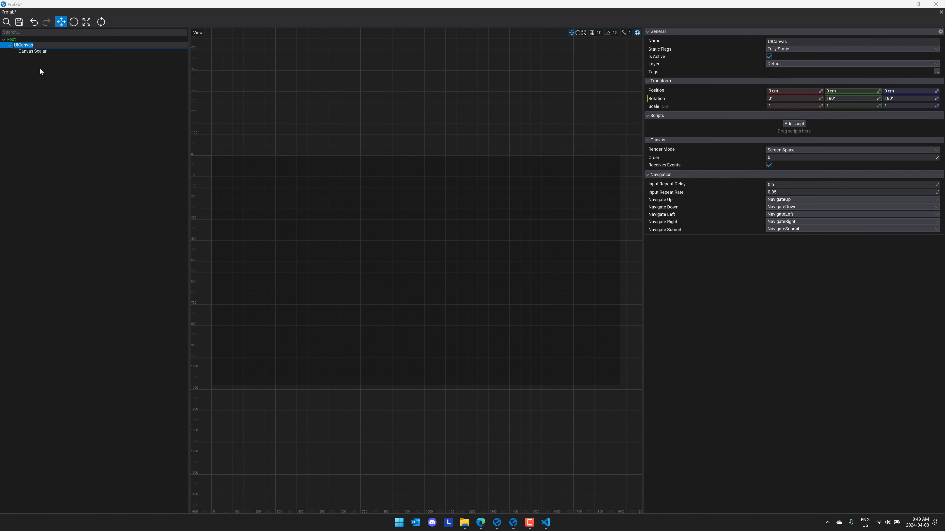
right_click(23, 45)
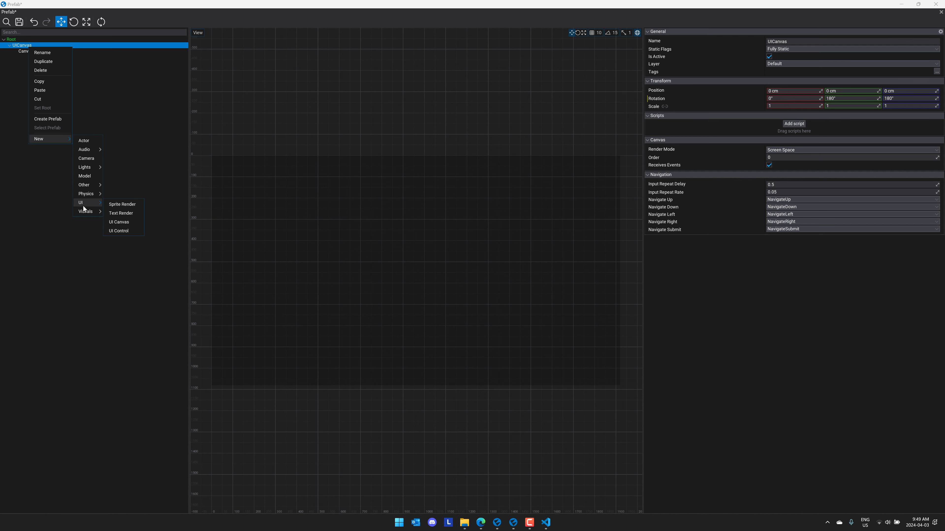
left_click(118, 231)
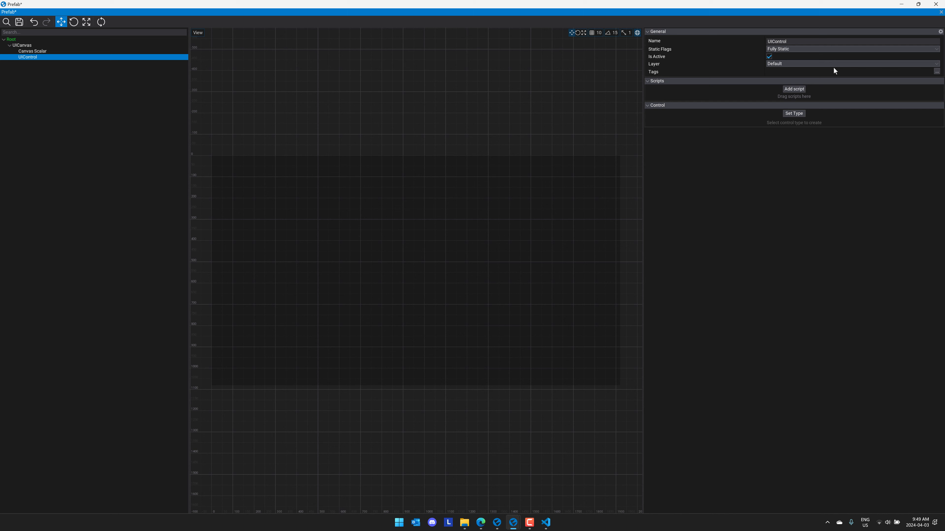
mouse_move(822, 51)
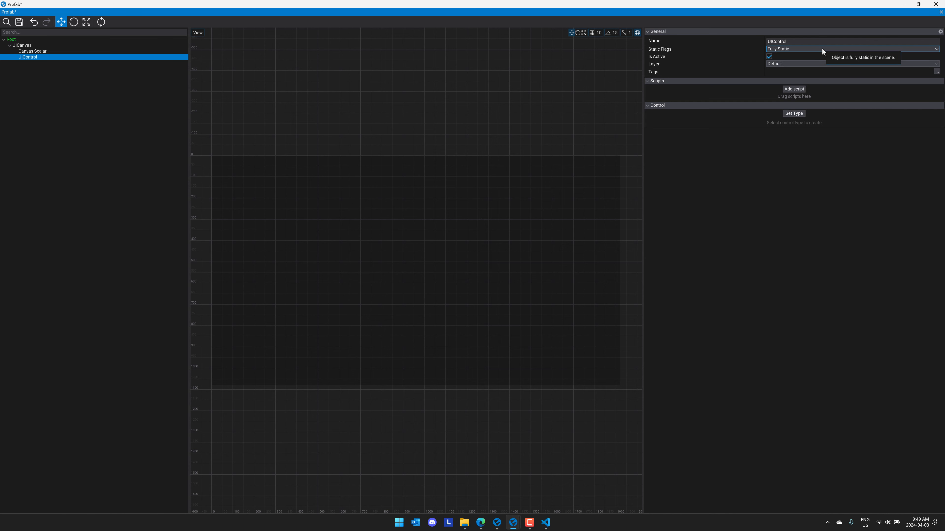
- Make the control a Button, move it to the canvas centre and stretch it into a wide rectangle
left_click(794, 114)
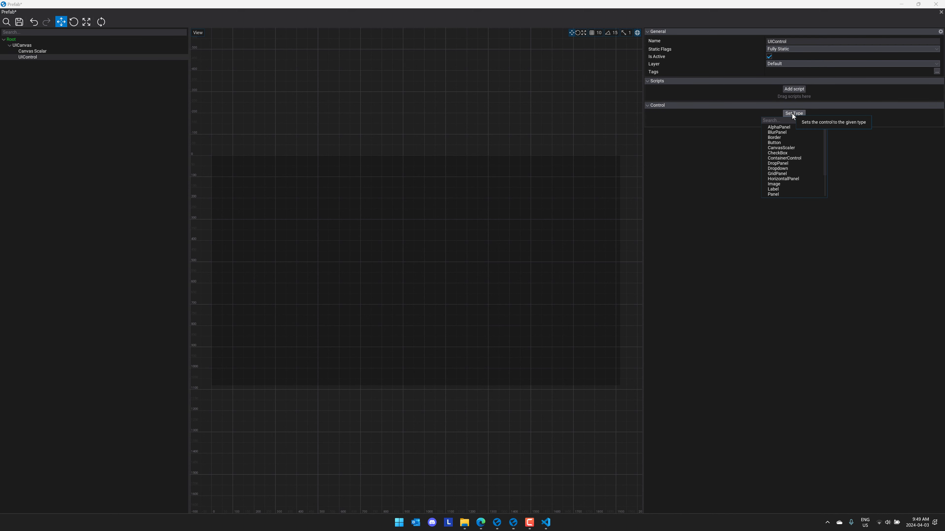
mouse_move(778, 145)
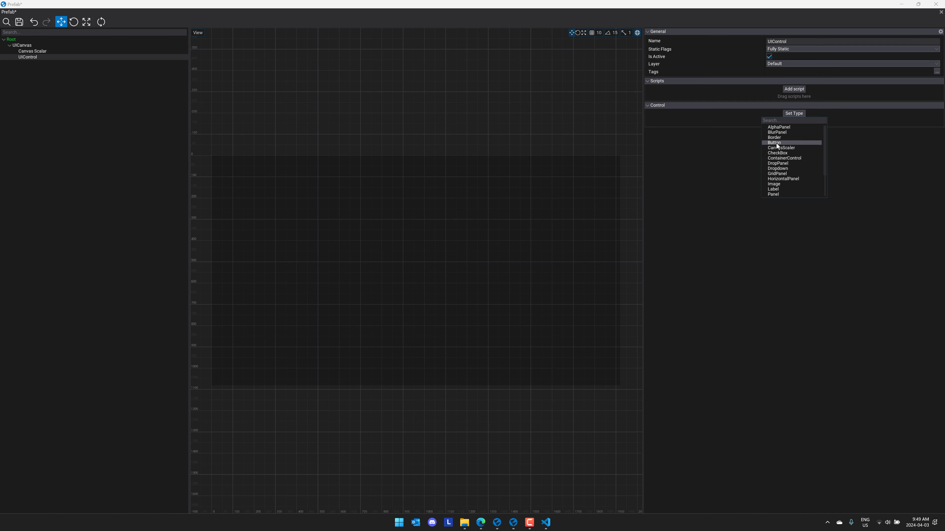
left_click(775, 143)
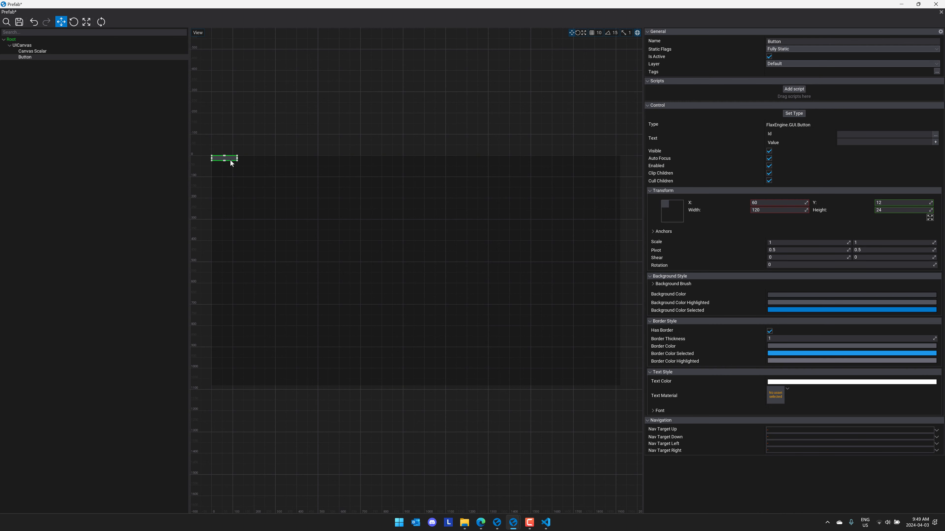
left_click_drag(224, 158, 383, 246)
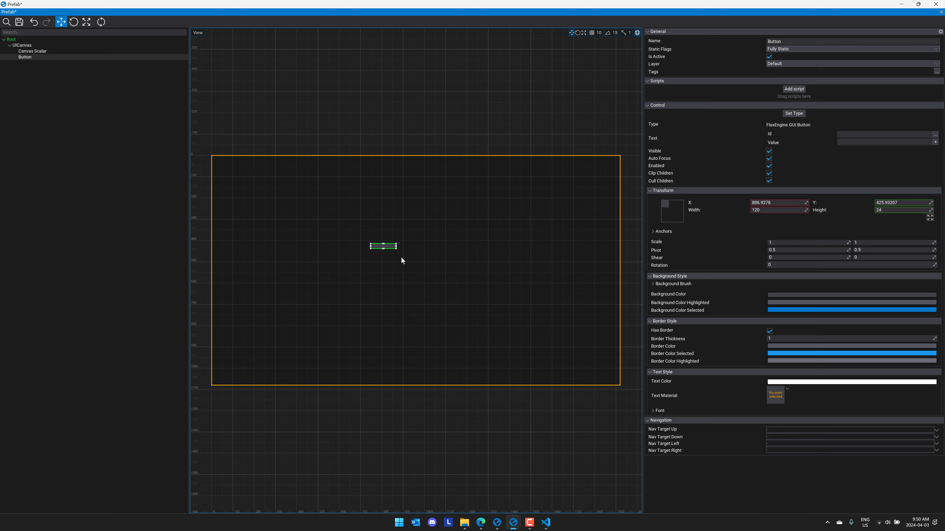
left_click_drag(400, 250, 486, 284)
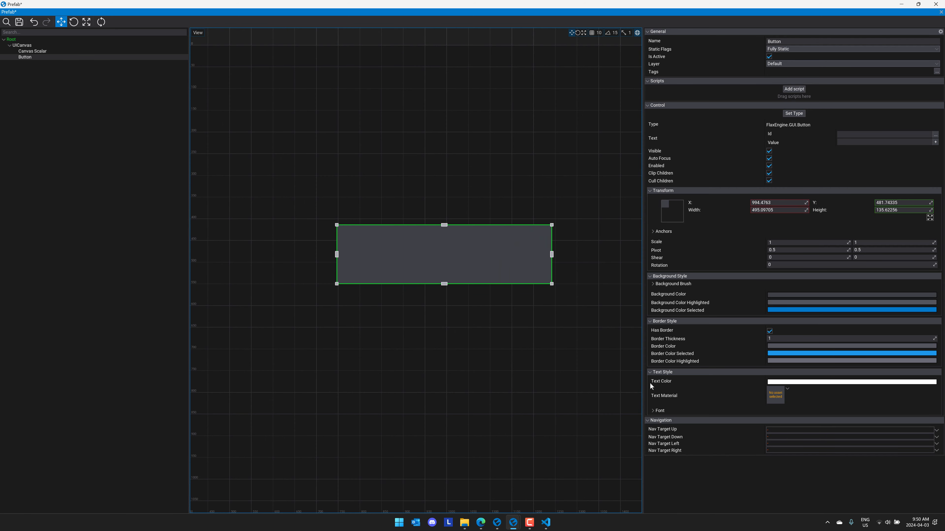
mouse_move(703, 173)
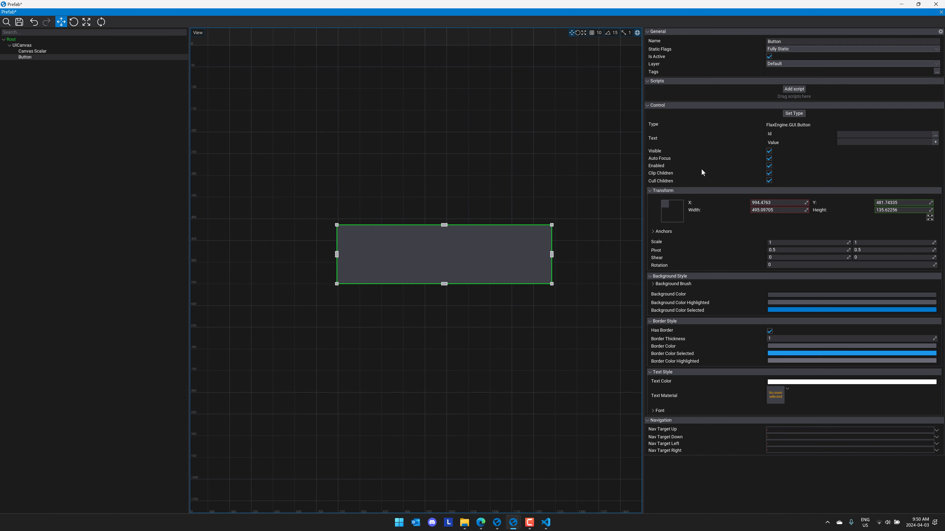
- Set the button text to HELLO WORLD with font size 39.7
left_click(885, 142)
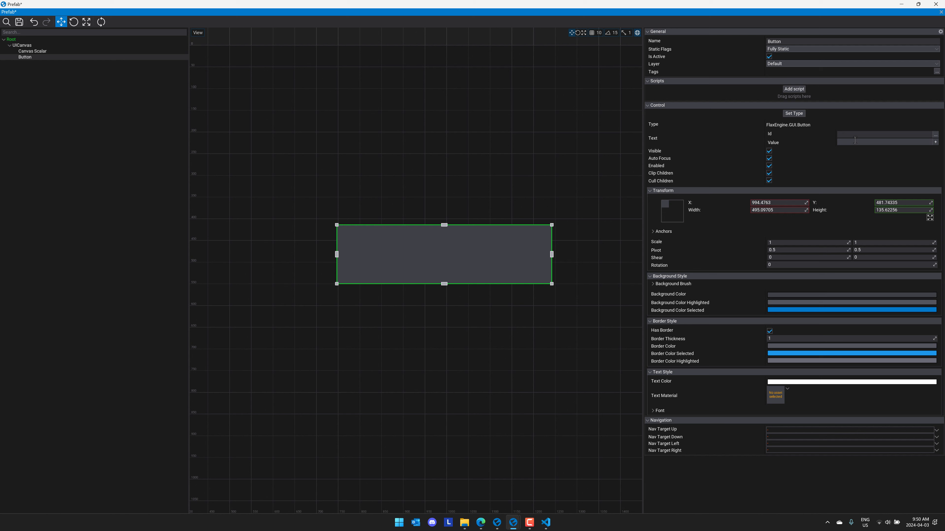
type("HELLO WORLD")
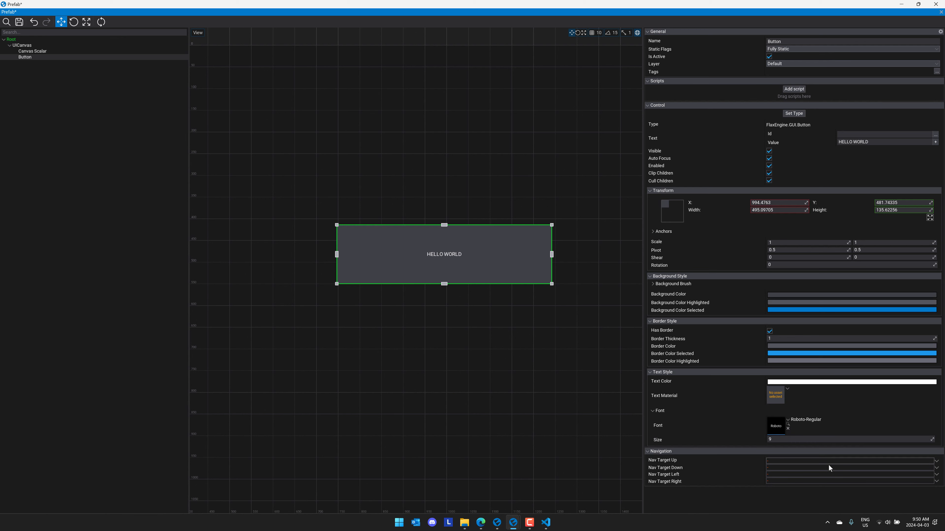
left_click(850, 439)
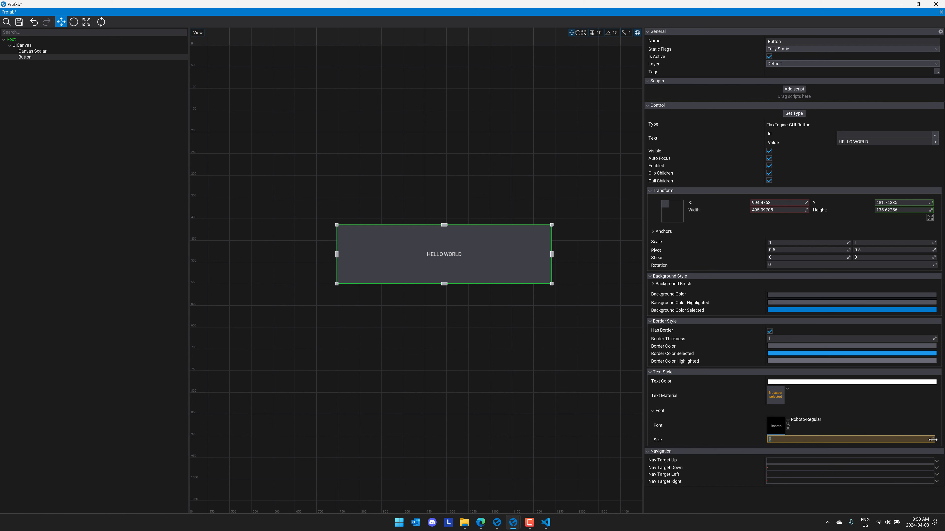
type("39.7")
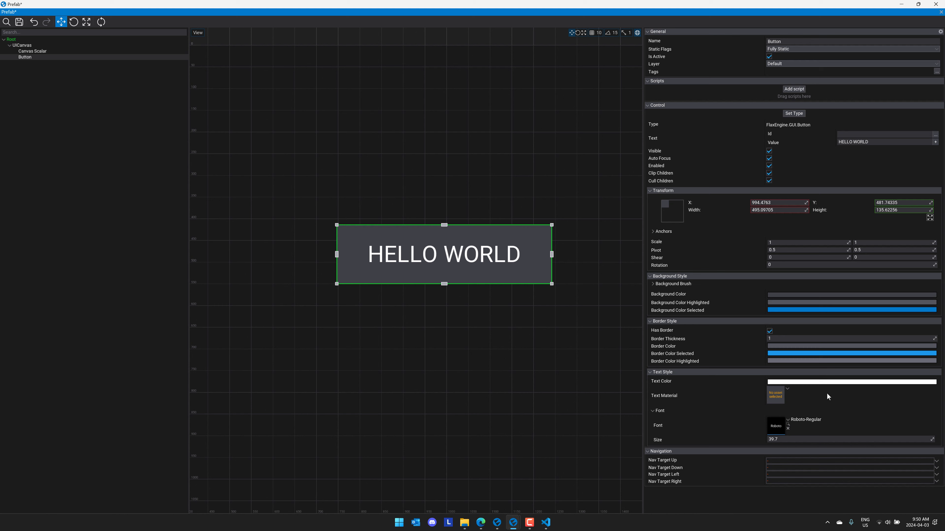
- Try blue text colours twice, cancel both to keep white, and return to the main scene
left_click(852, 382)
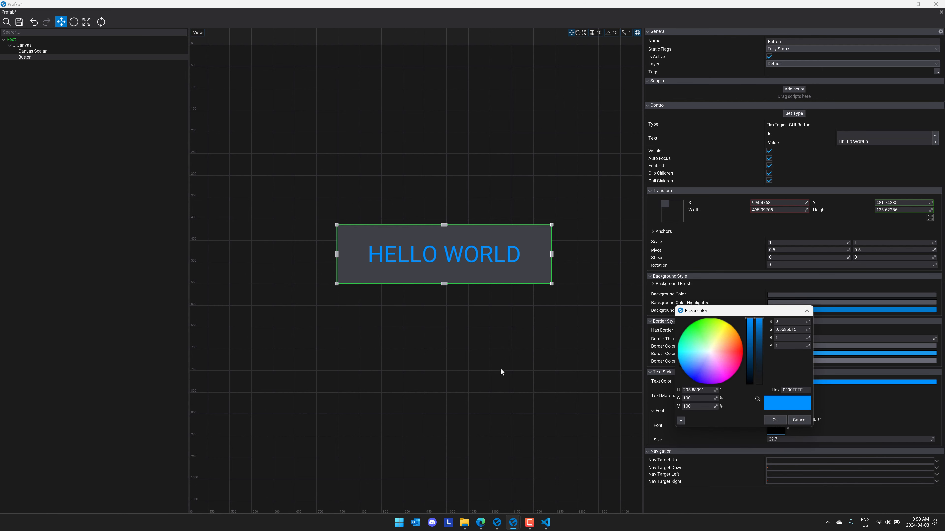
left_click(776, 420)
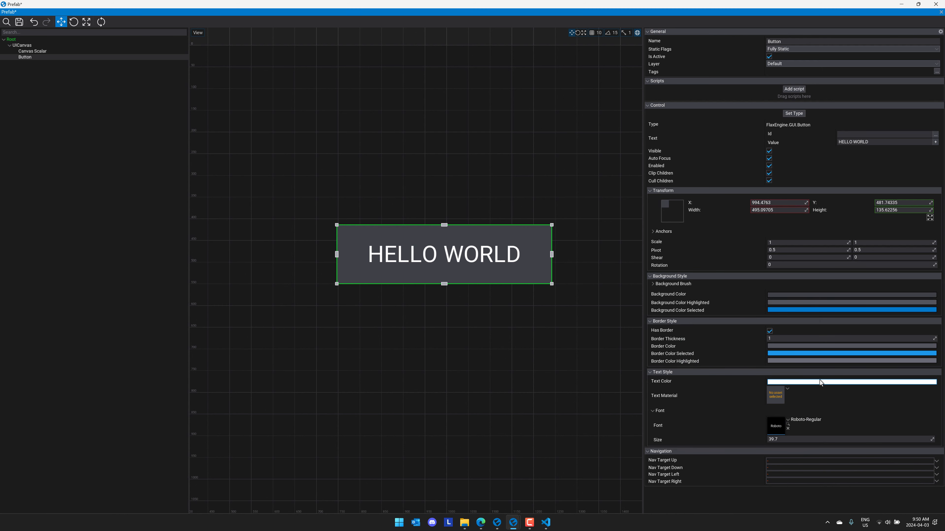
left_click(852, 382)
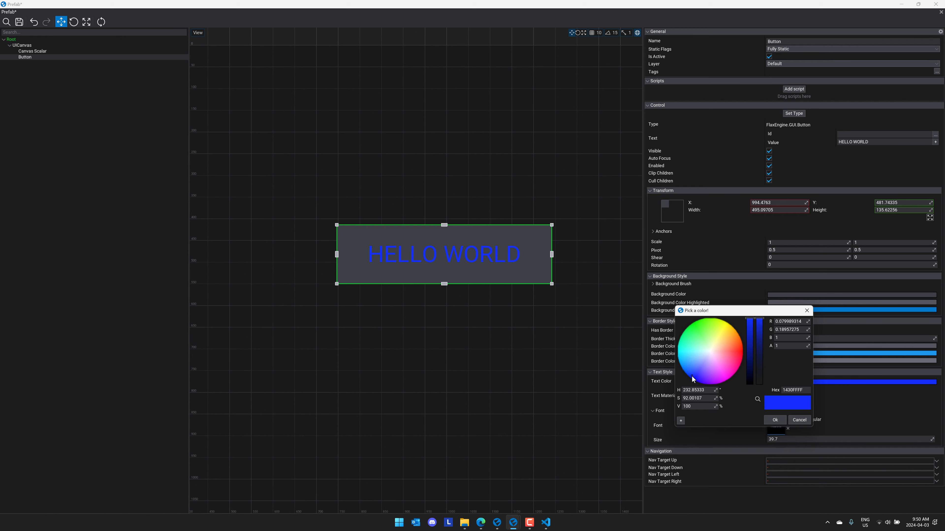
left_click(775, 420)
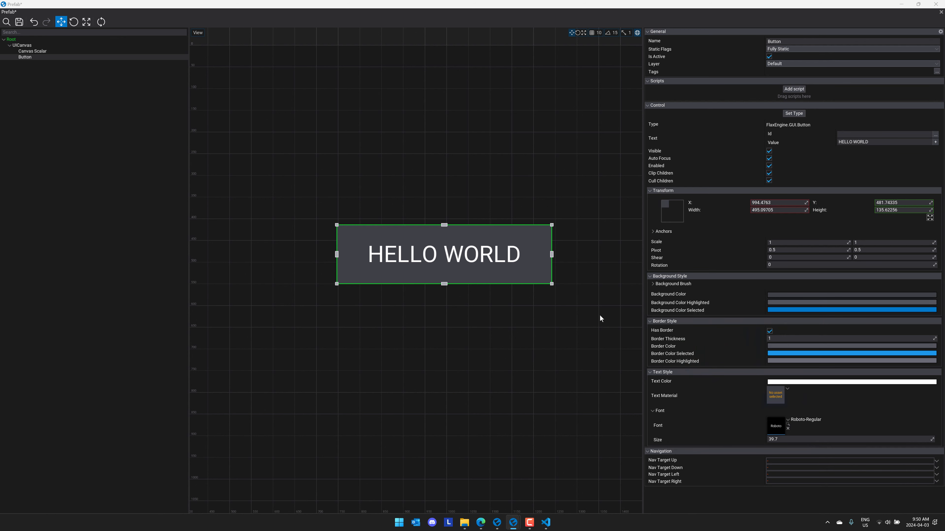
left_click(33, 51)
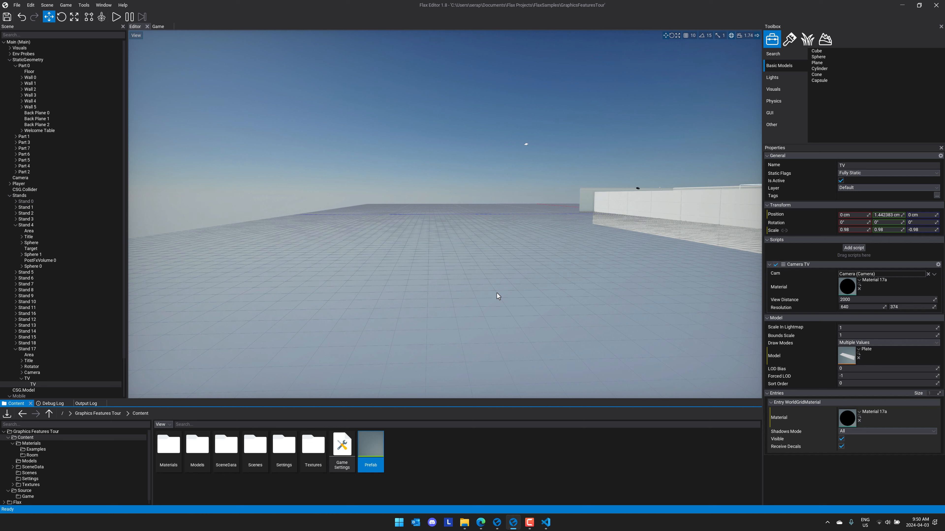
mouse_move(457, 480)
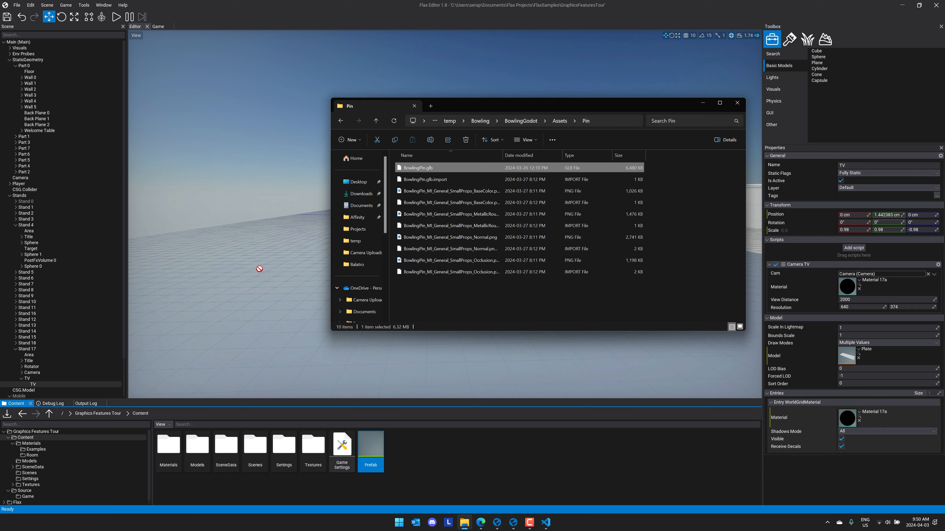
mouse_move(415, 439)
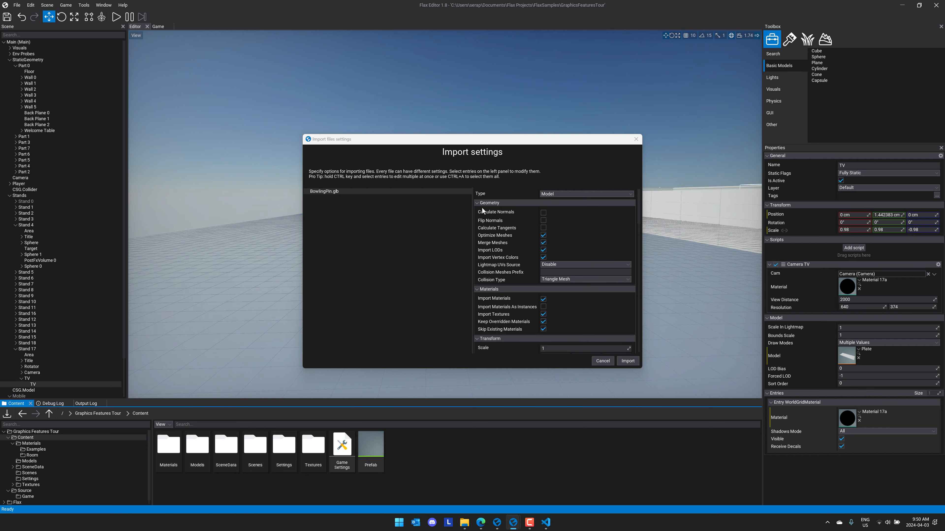
- Import BowlingPin.glb with Type set to Prefab and open the resulting prefab
left_click(586, 194)
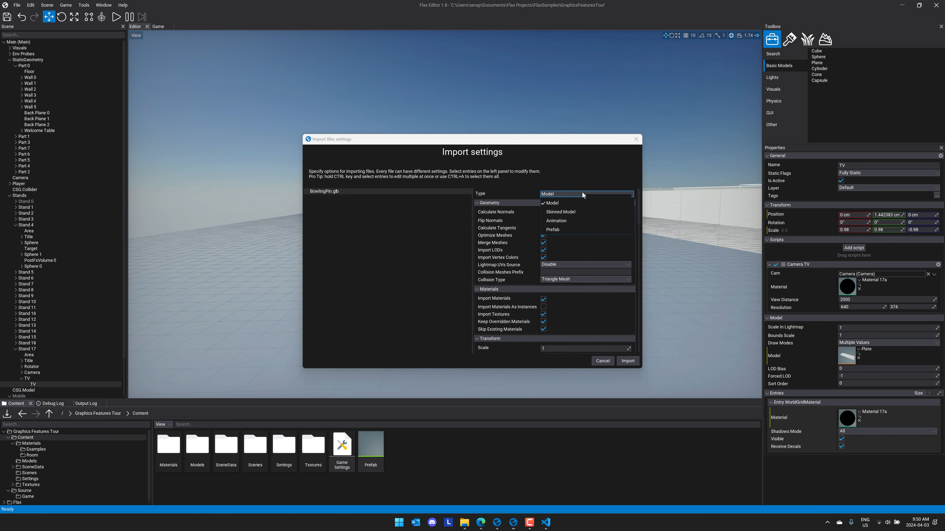
left_click(553, 230)
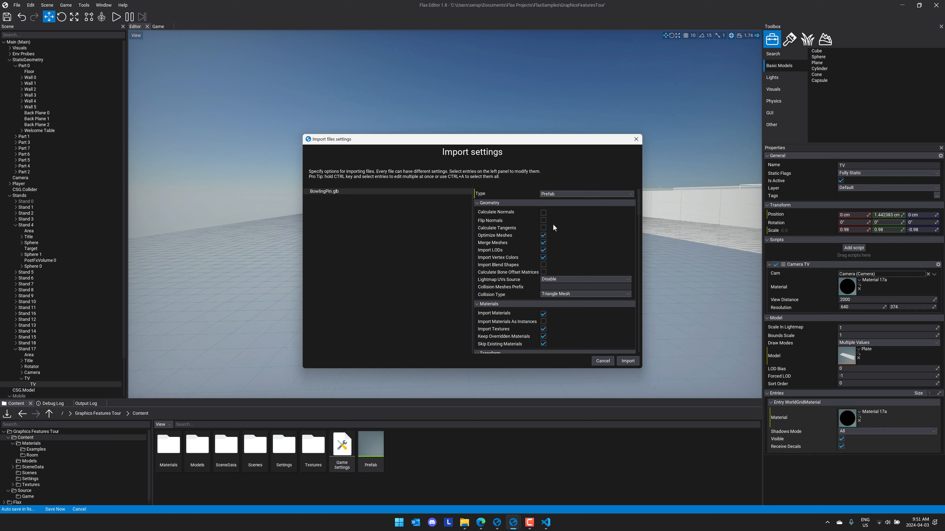
left_click(628, 361)
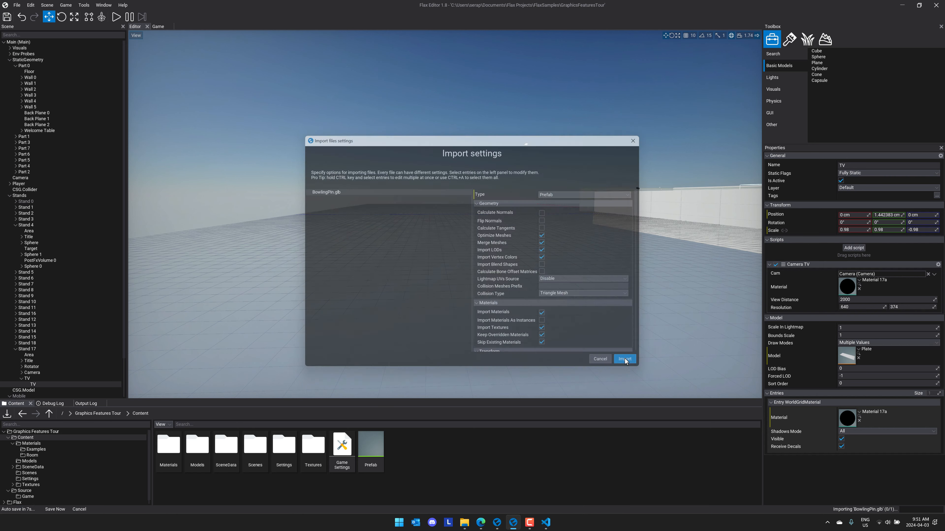
left_click(625, 359)
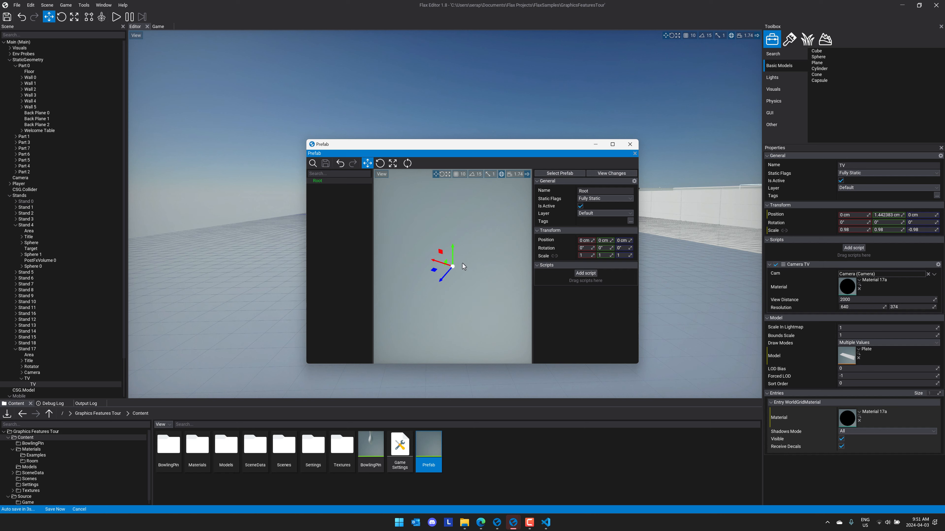
left_click(630, 144)
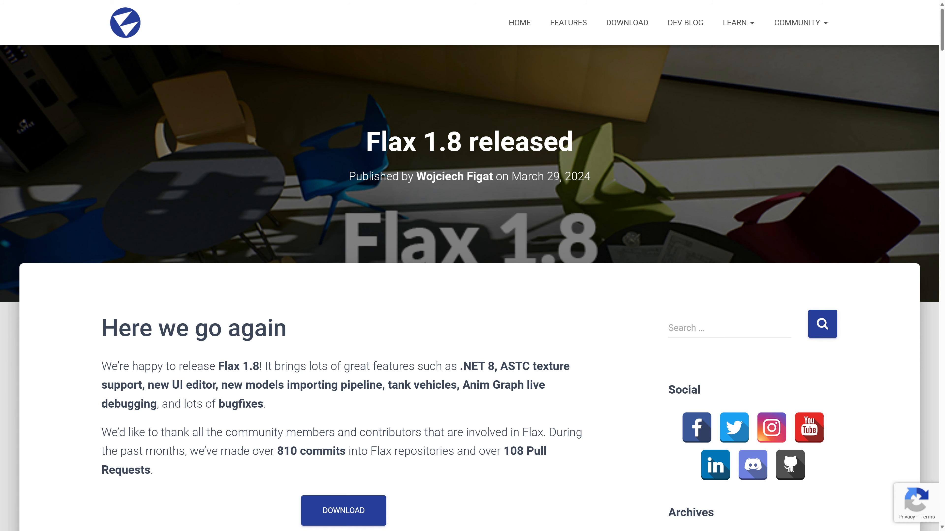
mouse_move(547, 341)
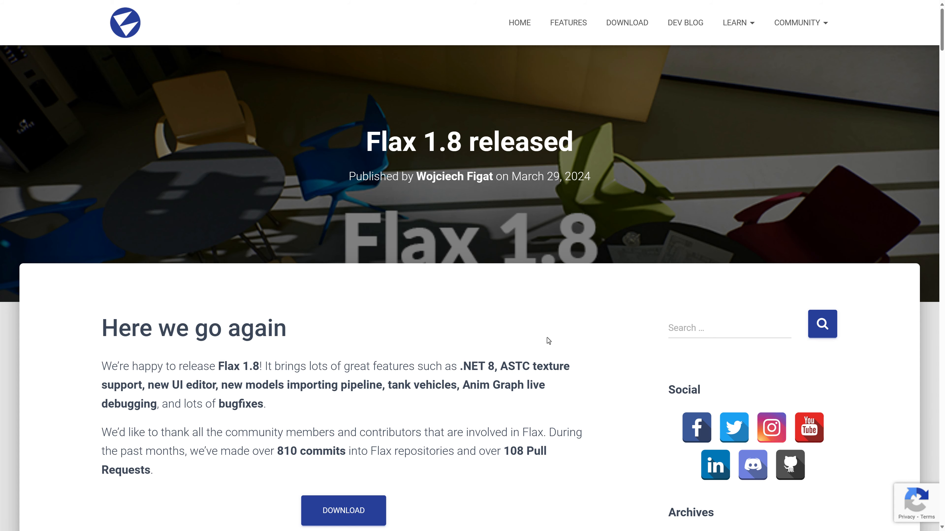
- Scroll the release post past the UI editing tools screenshot to the .NET 8 support heading
scroll("down", 3)
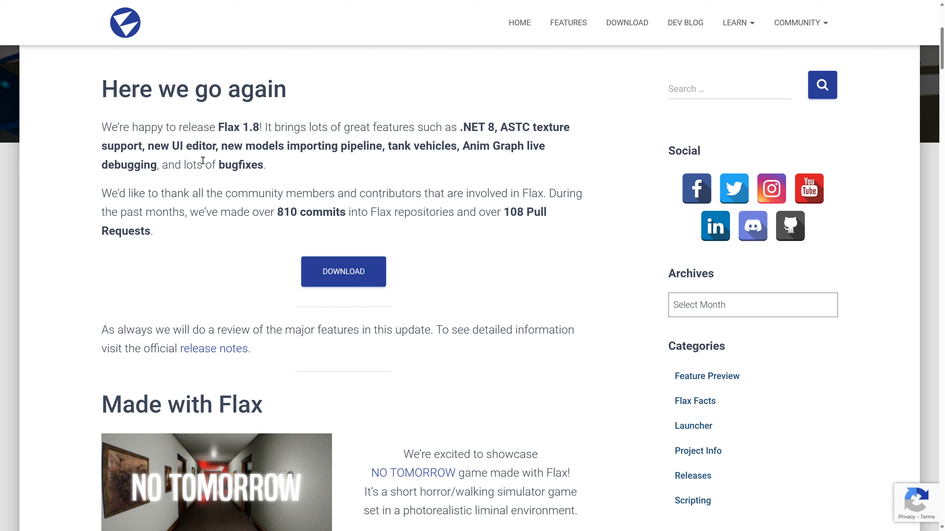
mouse_move(393, 146)
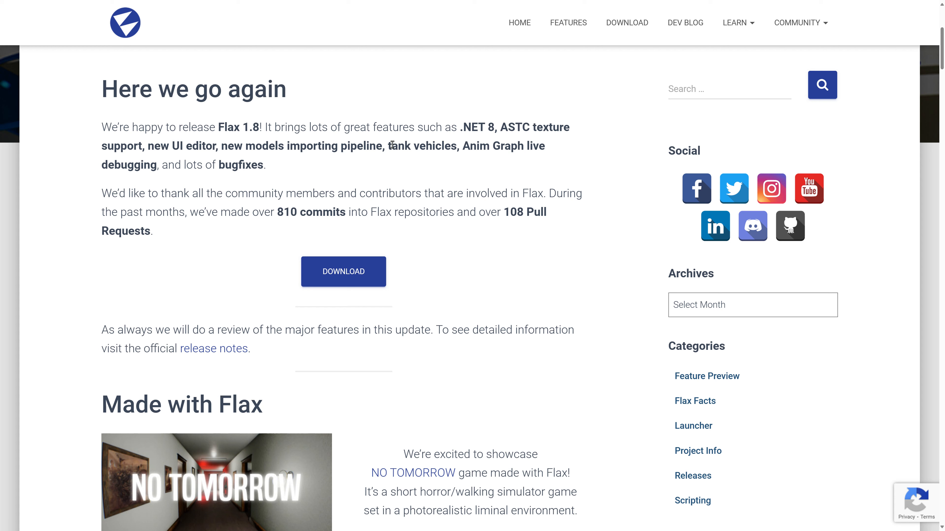
mouse_move(449, 153)
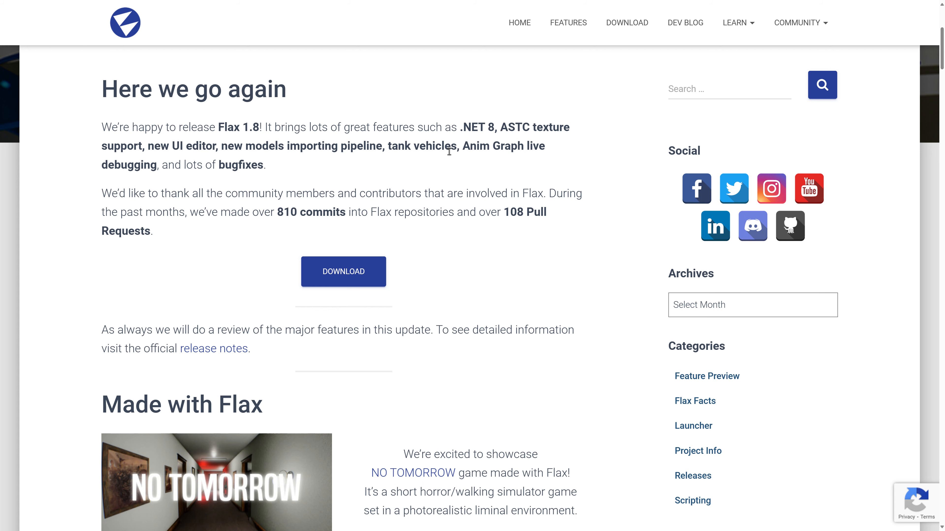
scroll("down", 3)
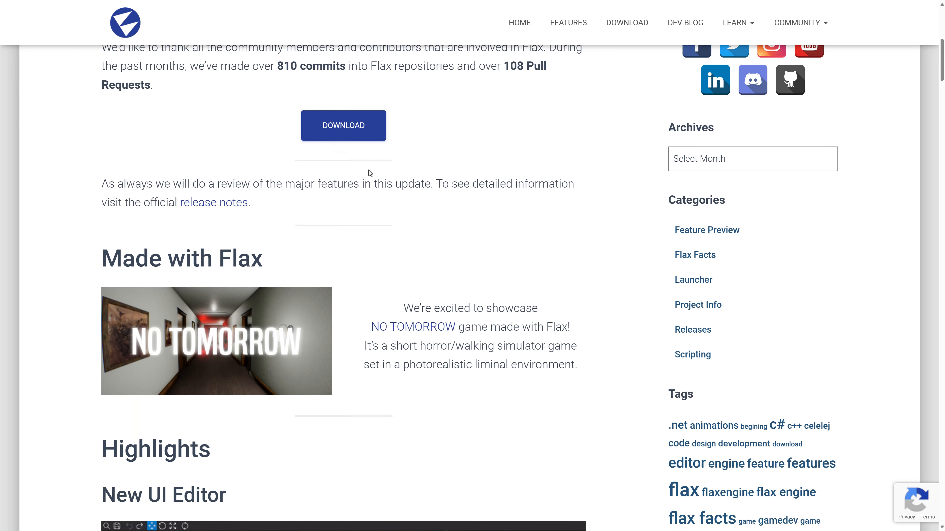
scroll("down", 3)
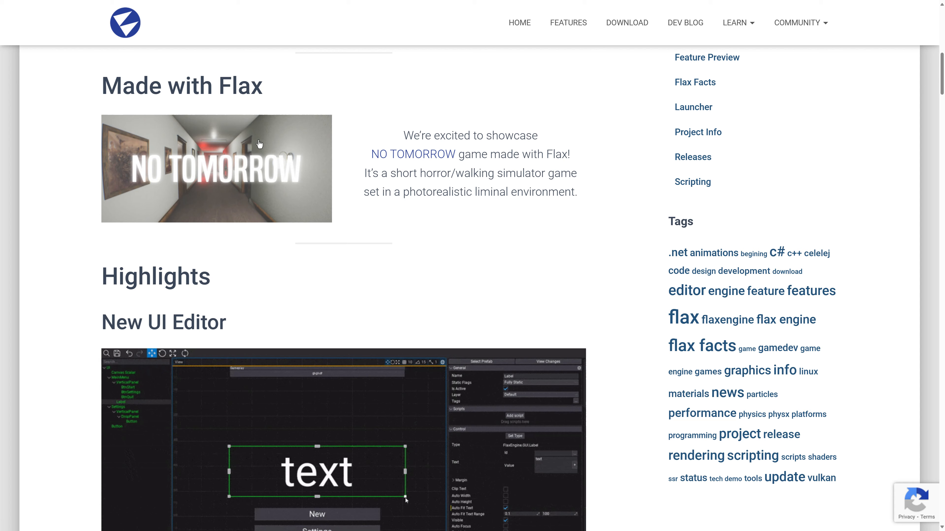
scroll("down", 3)
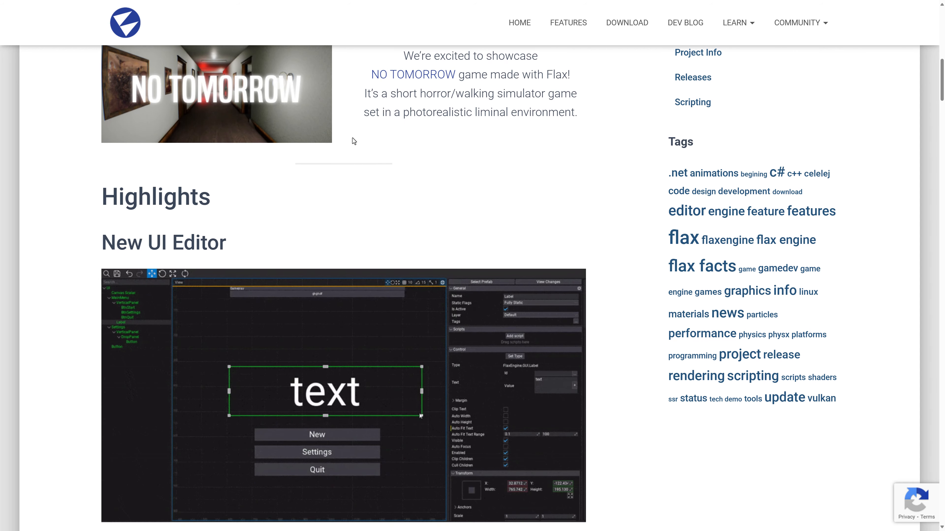
scroll("down", 3)
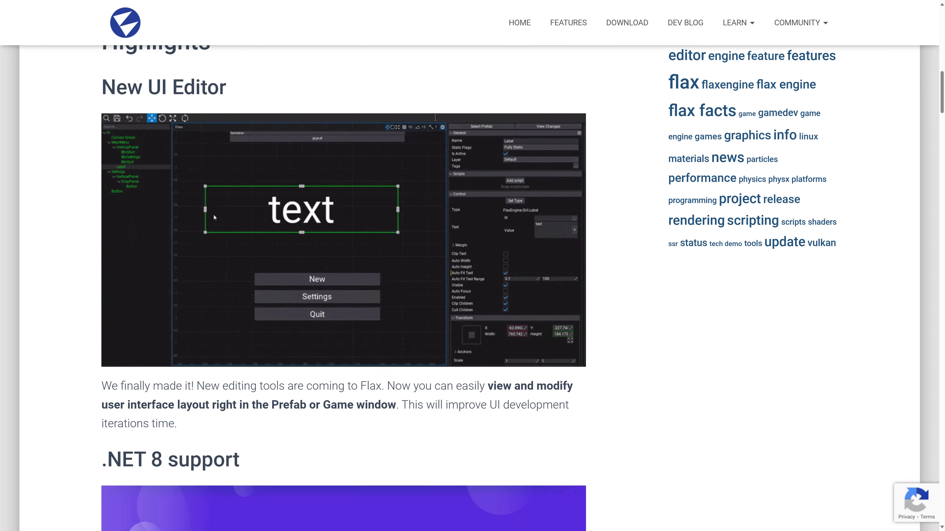
scroll("down", 3)
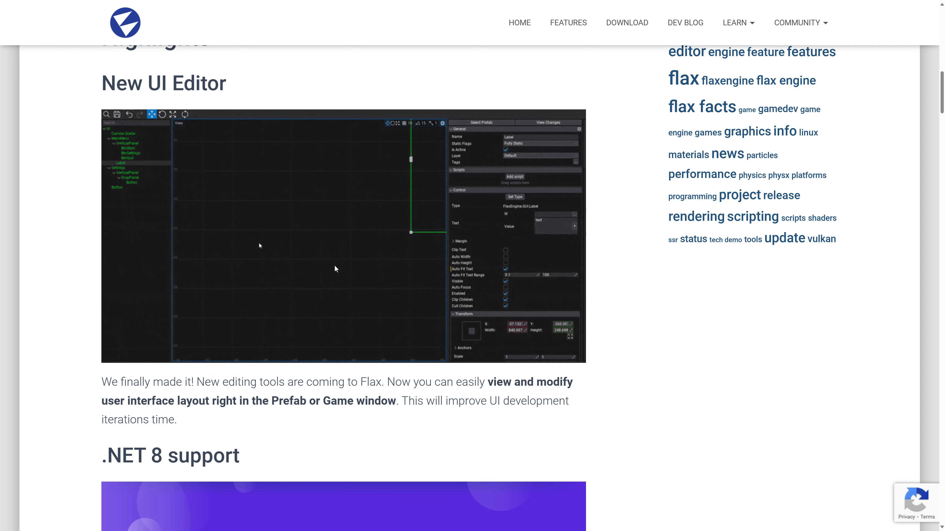
scroll("down", 3)
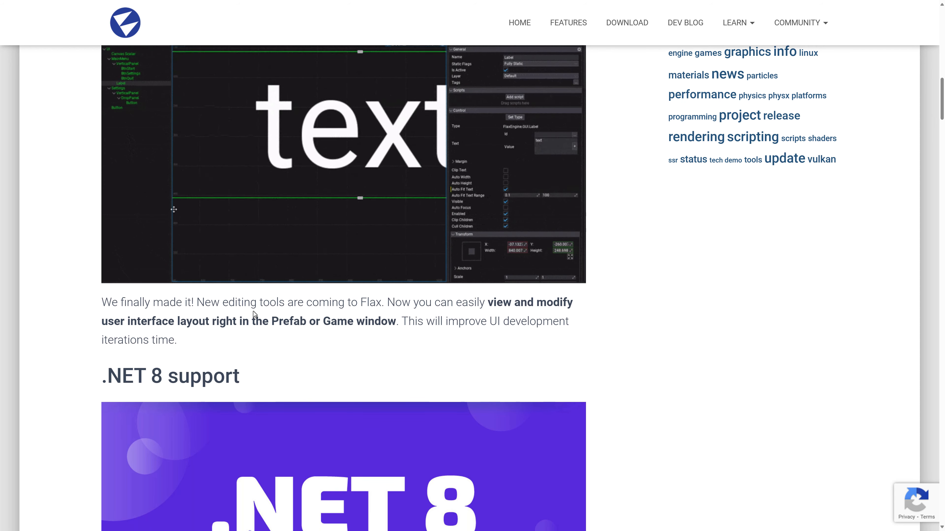
scroll("down", 3)
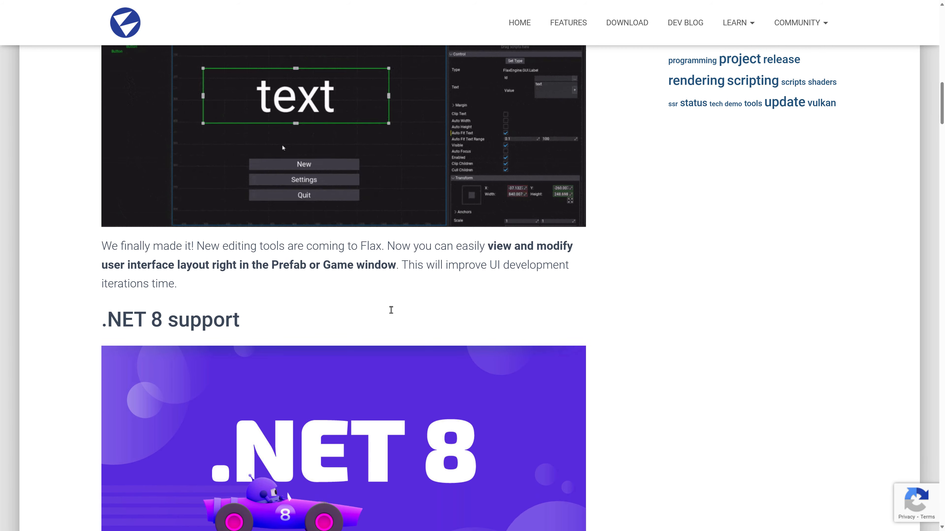
scroll("down", 3)
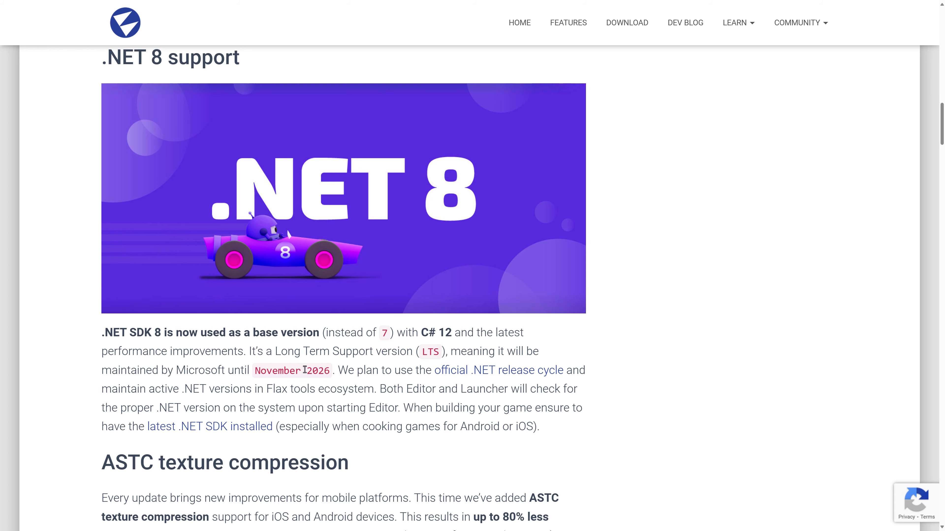
- Scroll through the .NET 8 support and ASTC texture compression sections to the model import heading
scroll("down", 3)
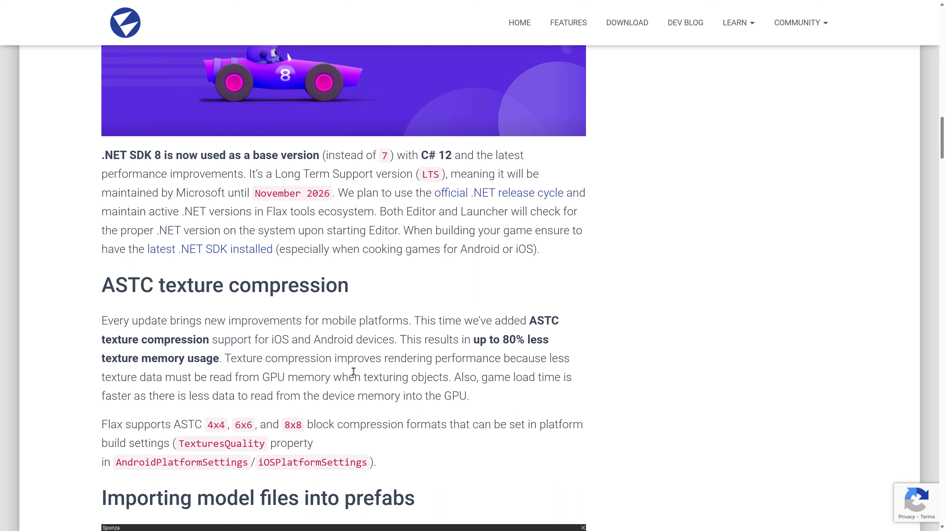
scroll("down", 3)
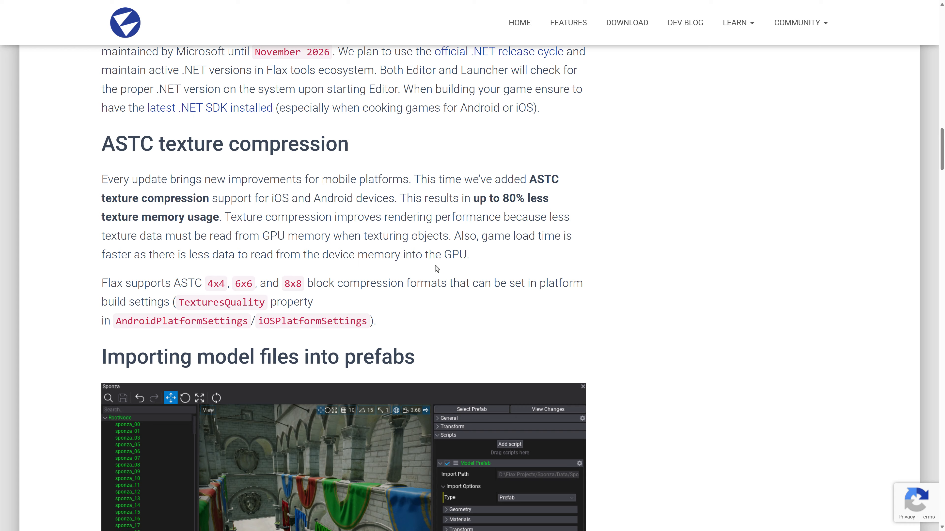
scroll("up", 3)
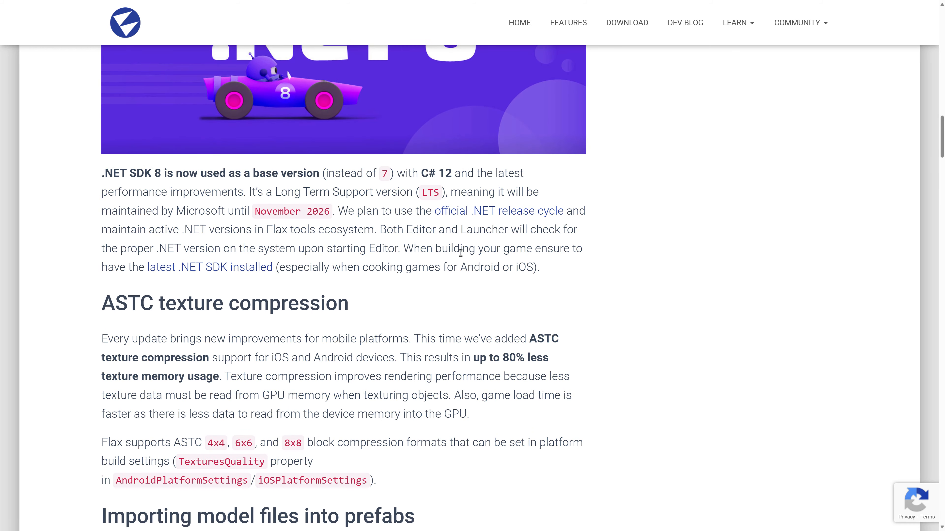
scroll("down", 3)
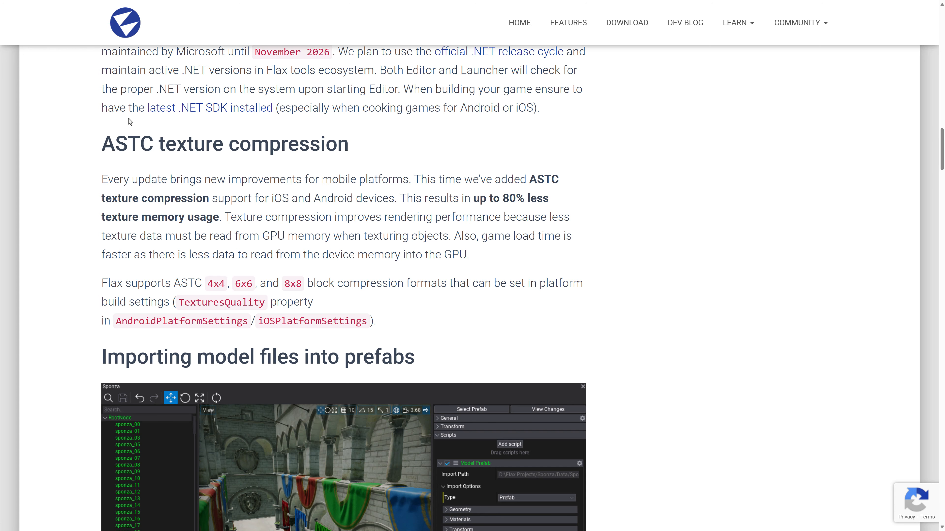
mouse_move(75, 226)
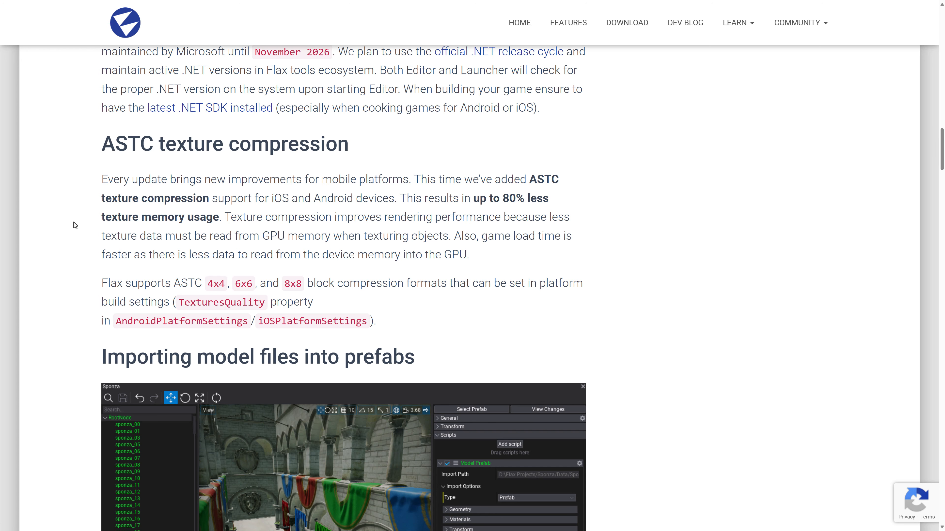
scroll("down", 3)
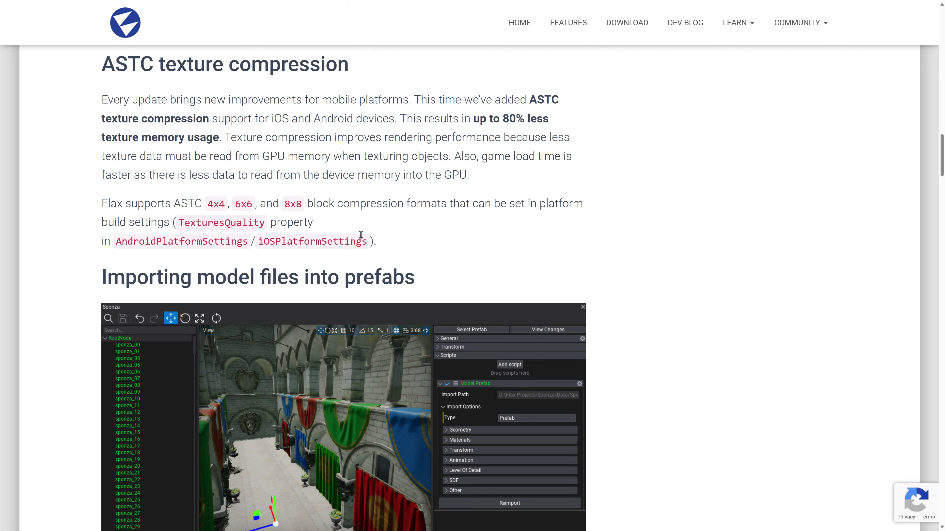
scroll("down", 3)
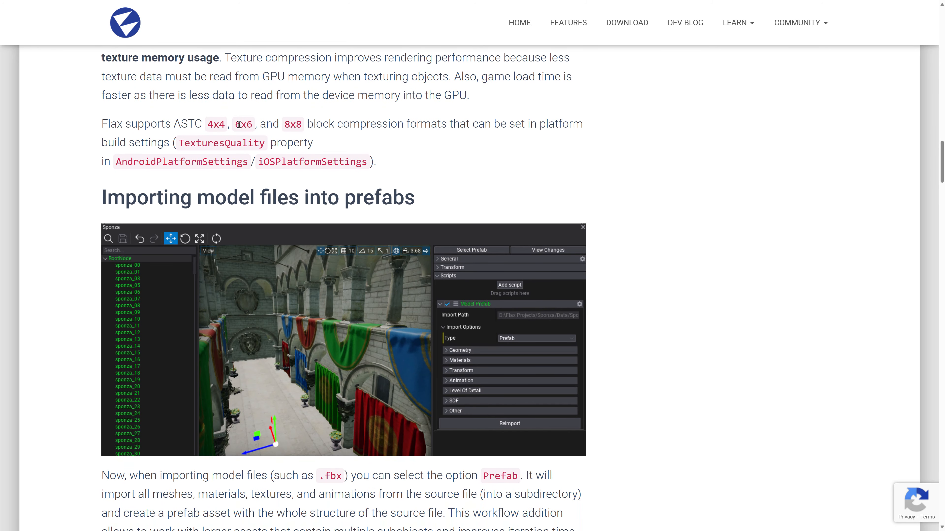
mouse_move(507, 176)
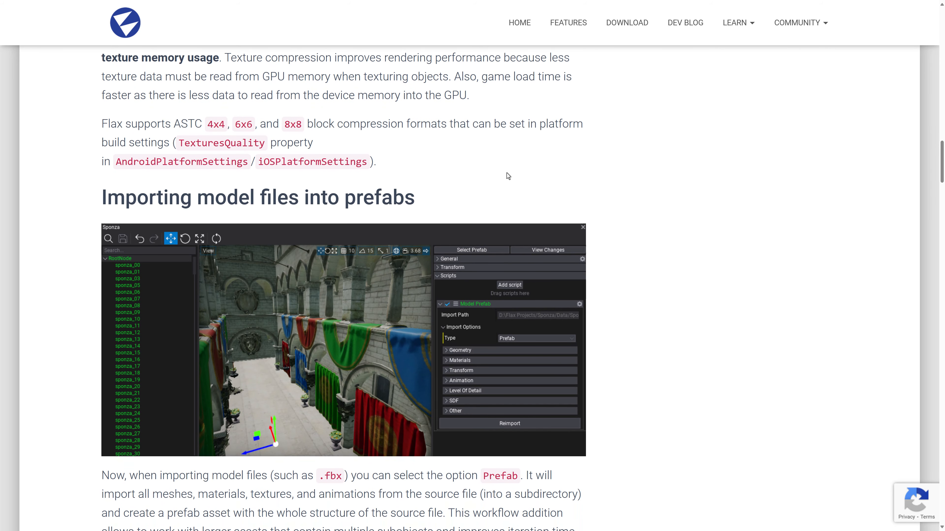
mouse_move(215, 145)
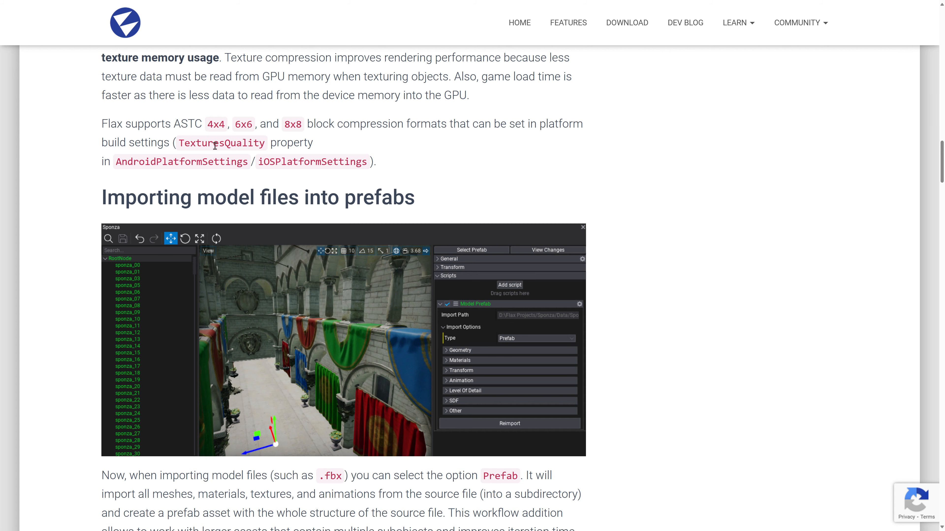
scroll("down", 3)
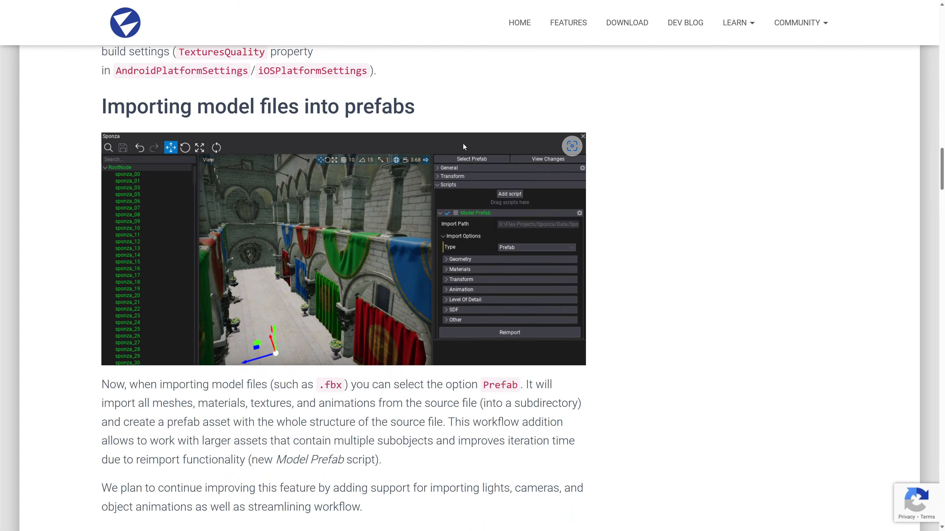
- Scroll through the 'Importing model files into prefabs' section until 'New vehicle features' appears
scroll("down", 3)
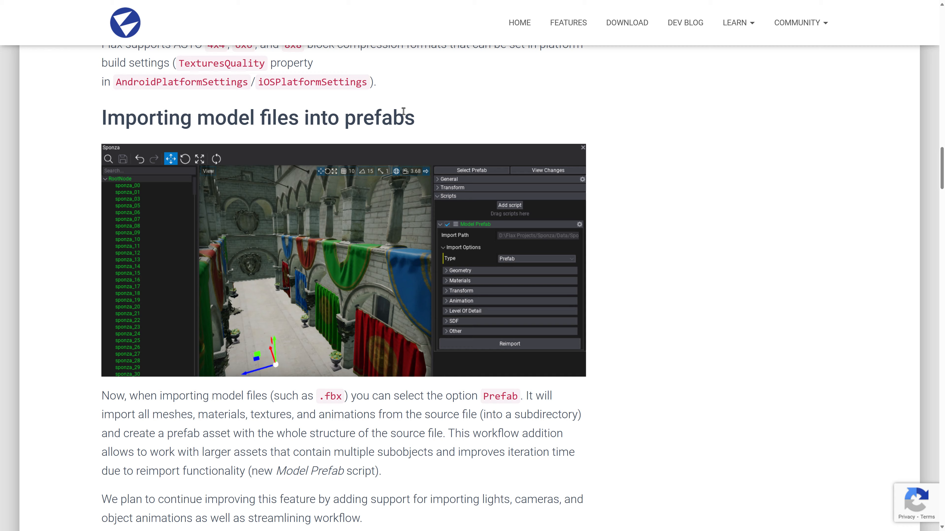
scroll("down", 3)
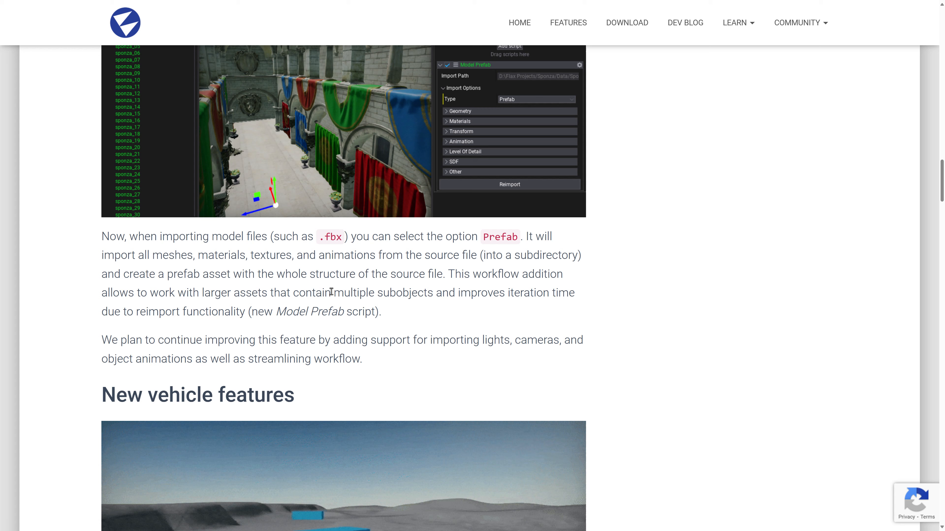
mouse_move(227, 292)
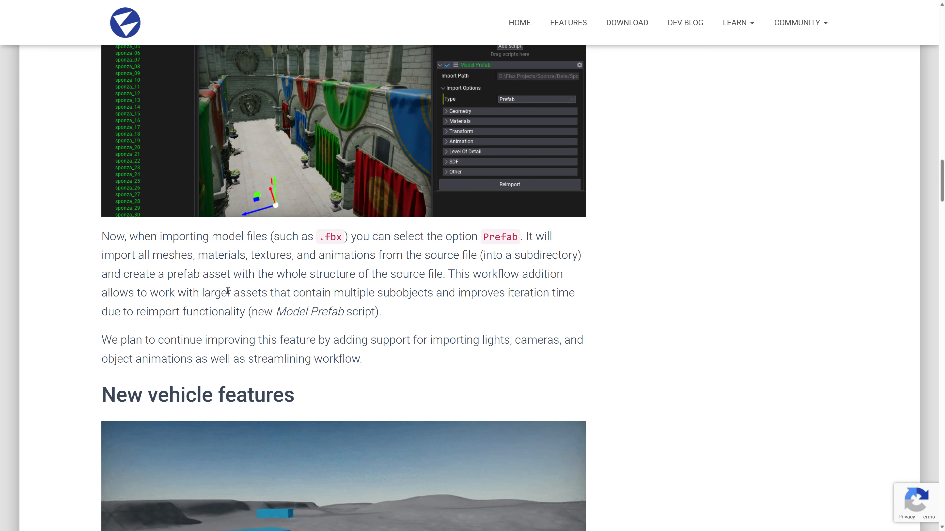
scroll("down", 3)
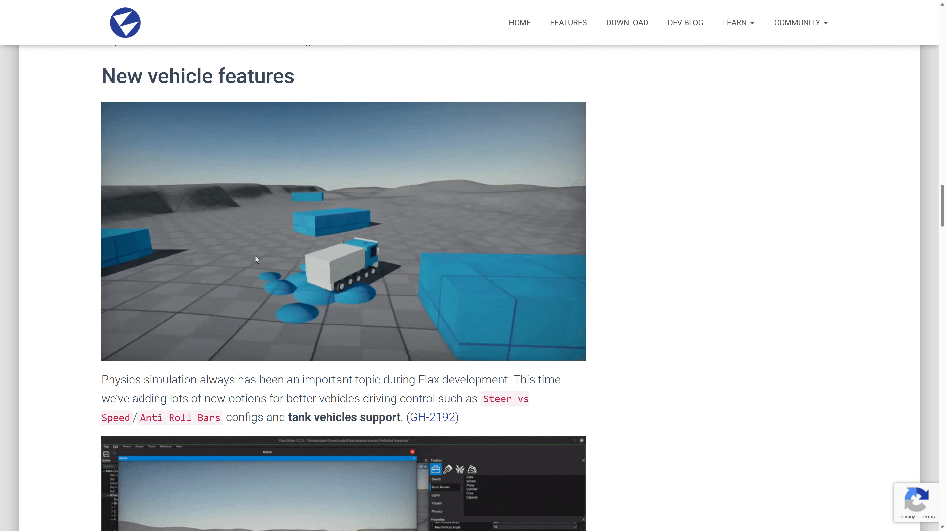
- Scroll through the vehicle features, Anim Graph debugging and Root Motion sections to Spline improvements
scroll("down", 3)
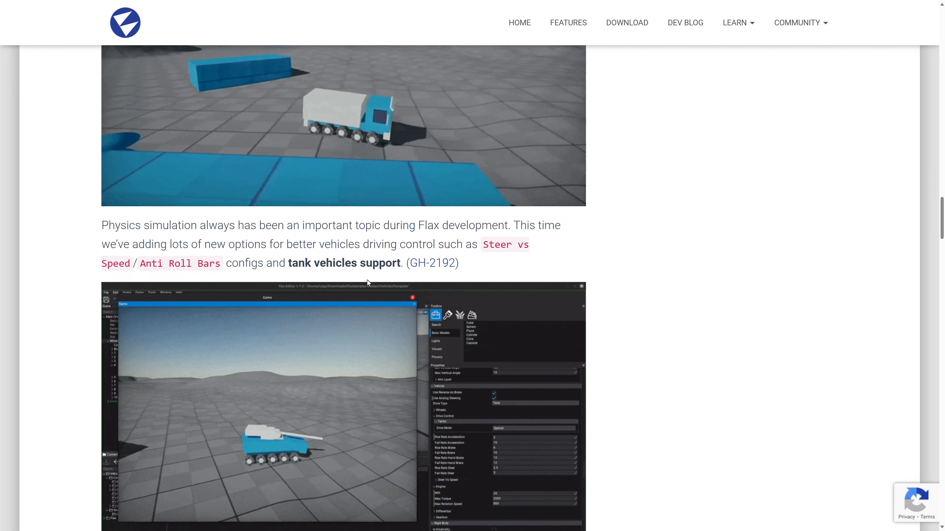
scroll("down", 3)
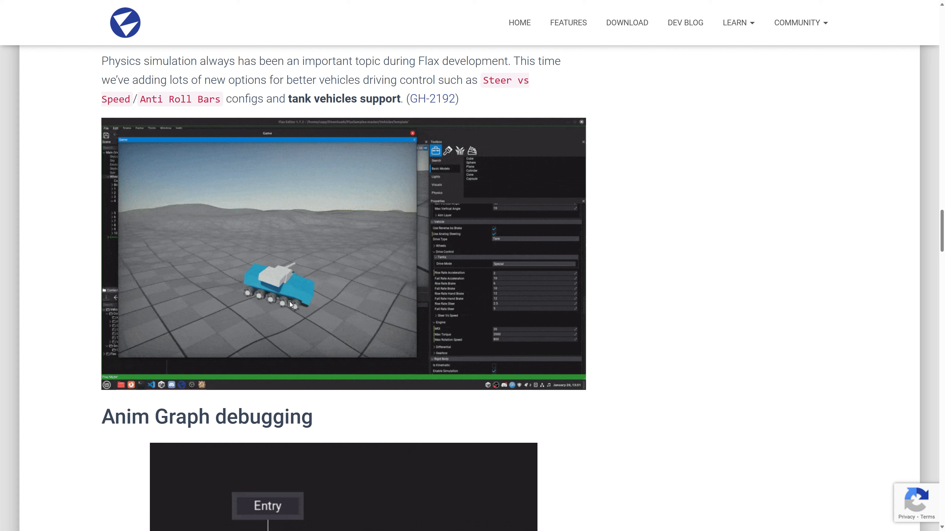
scroll("down", 3)
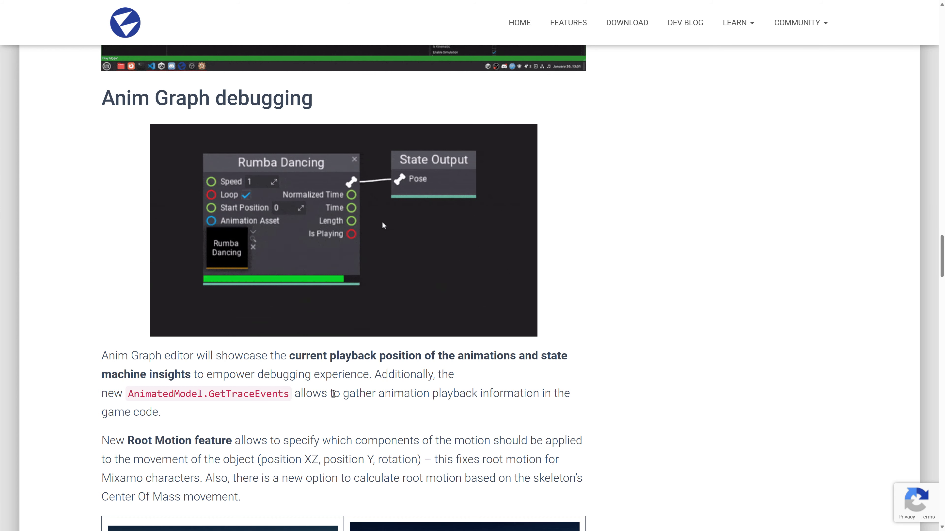
scroll("down", 3)
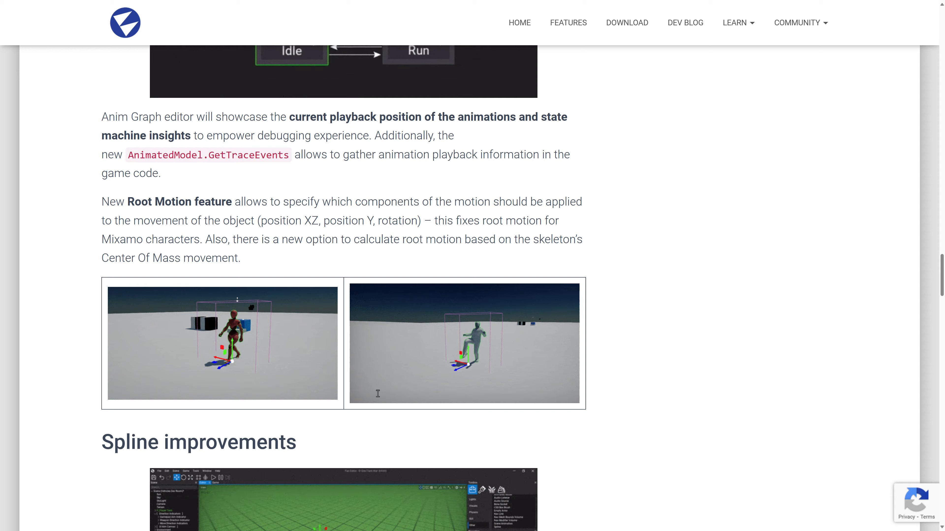
scroll("down", 3)
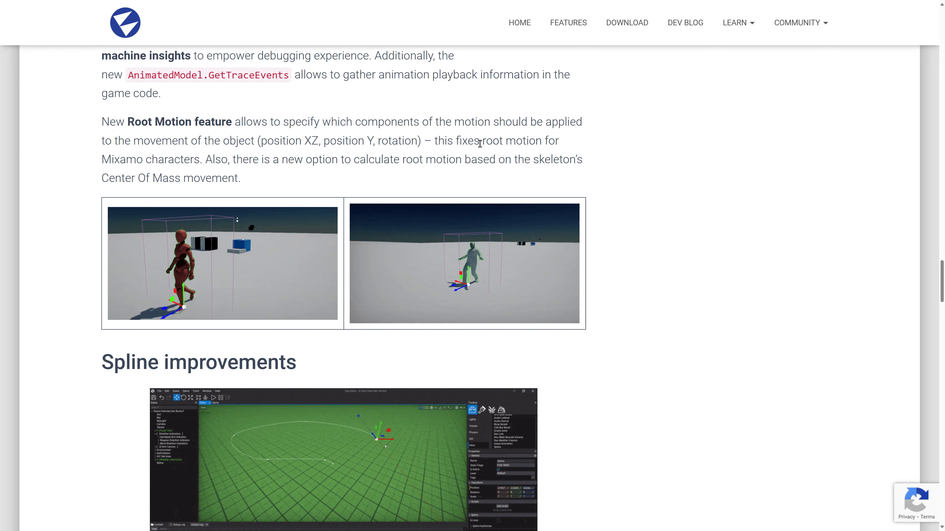
scroll("down", 3)
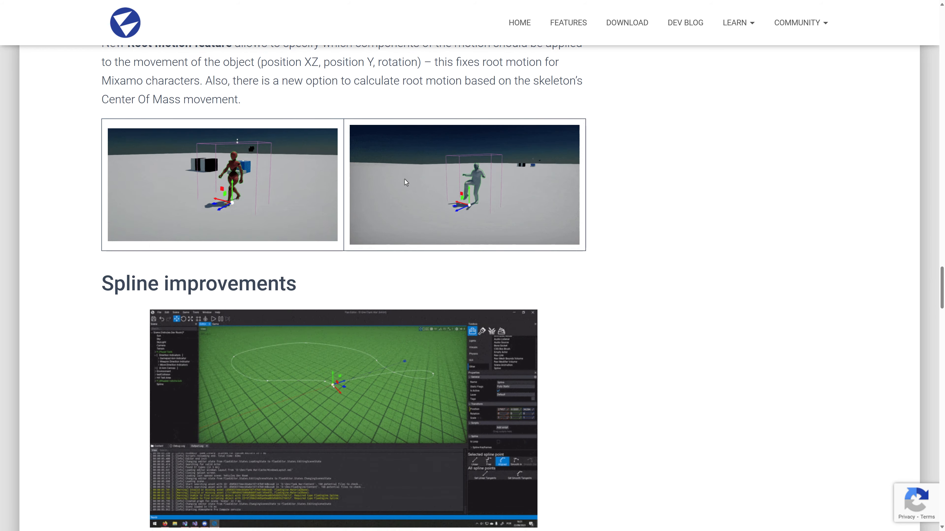
scroll("down", 3)
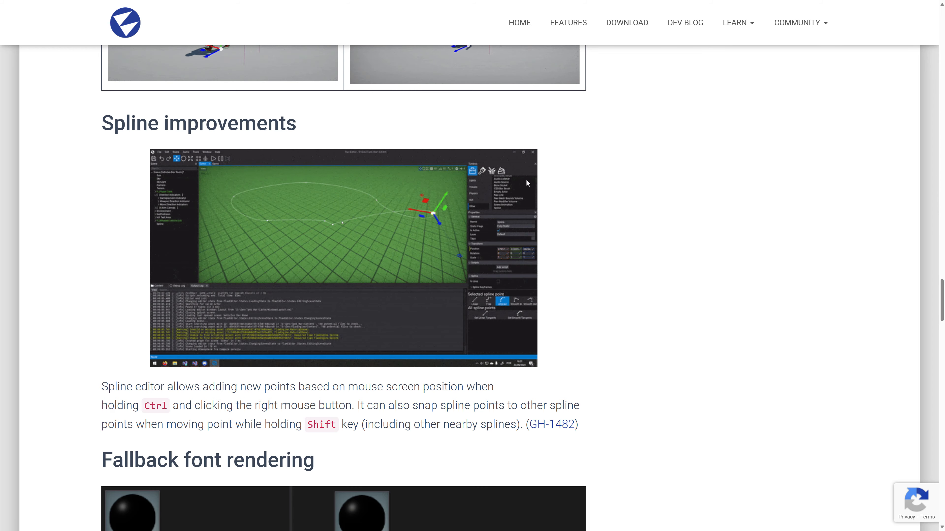
scroll("down", 3)
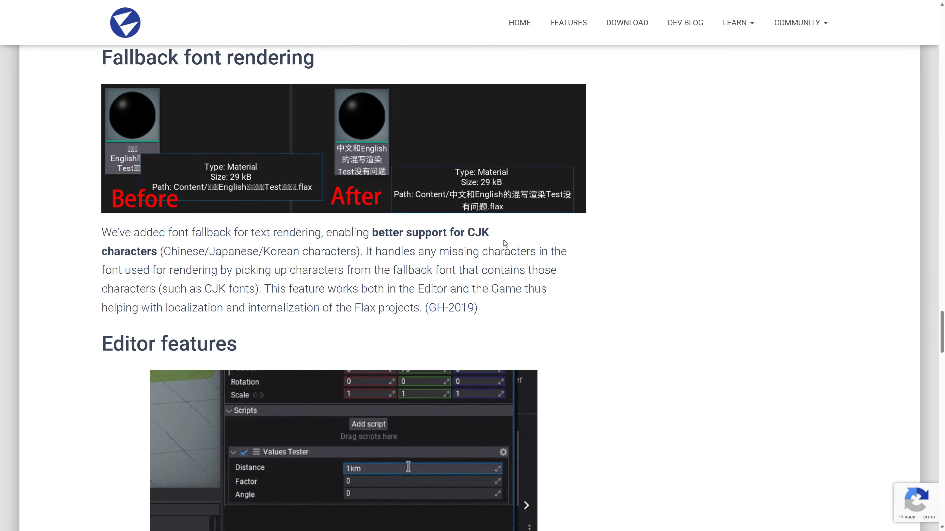
scroll("down", 3)
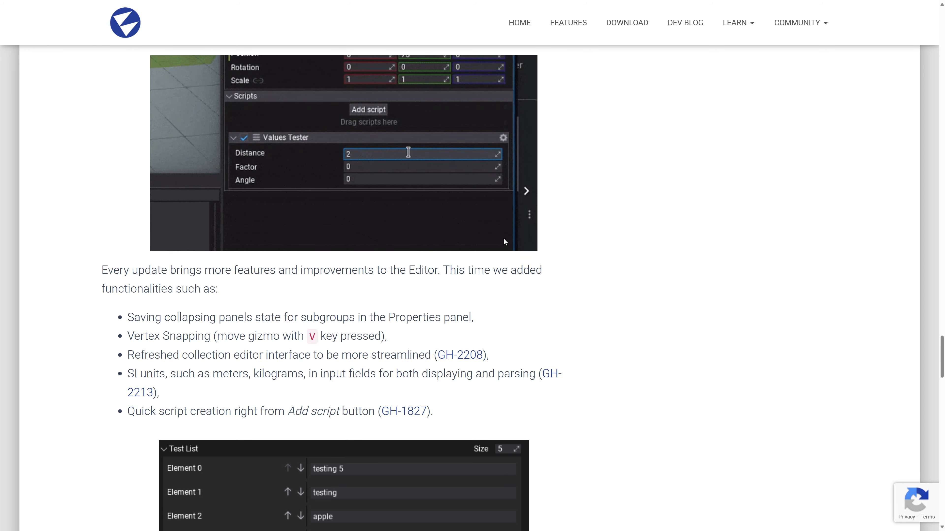
type("35")
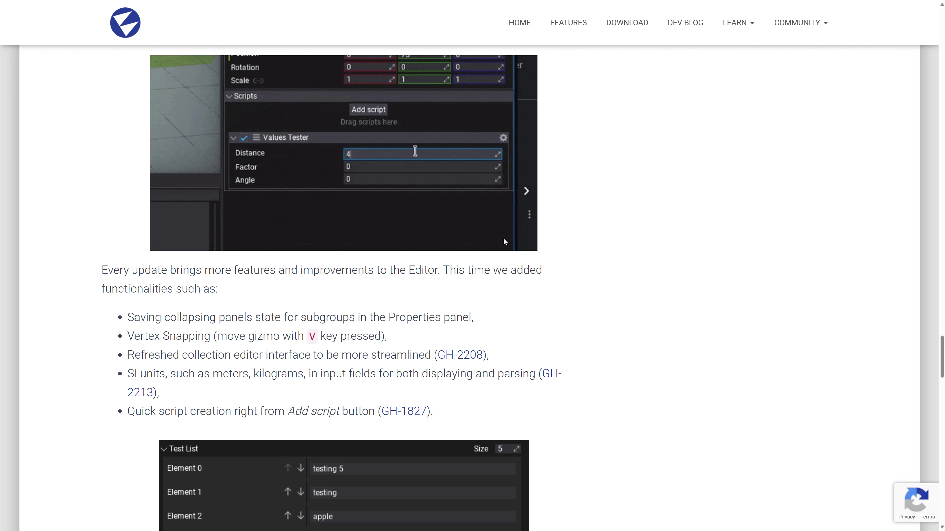
type("400")
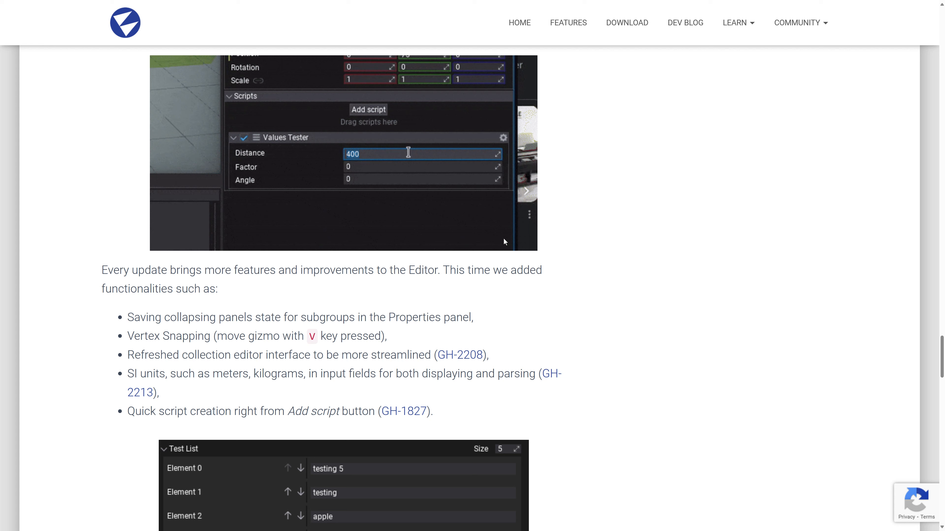
type("3pi")
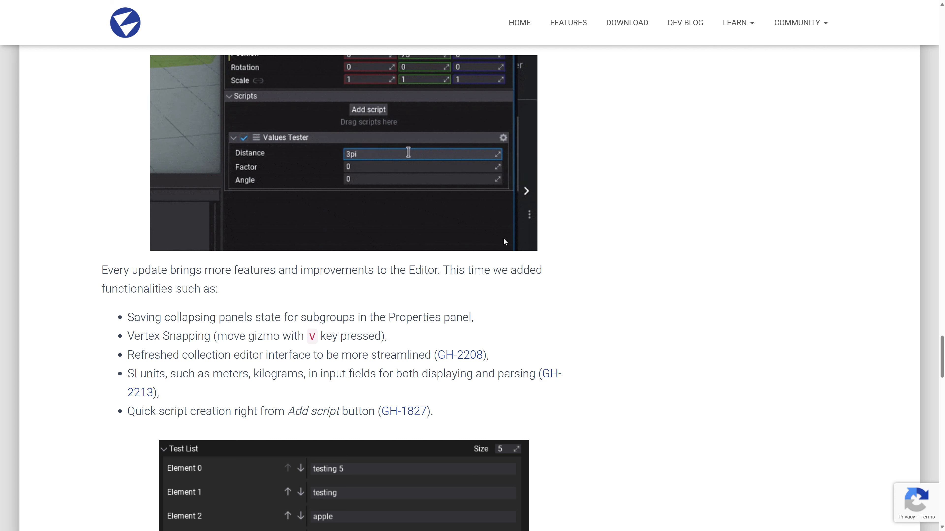
key("Enter")
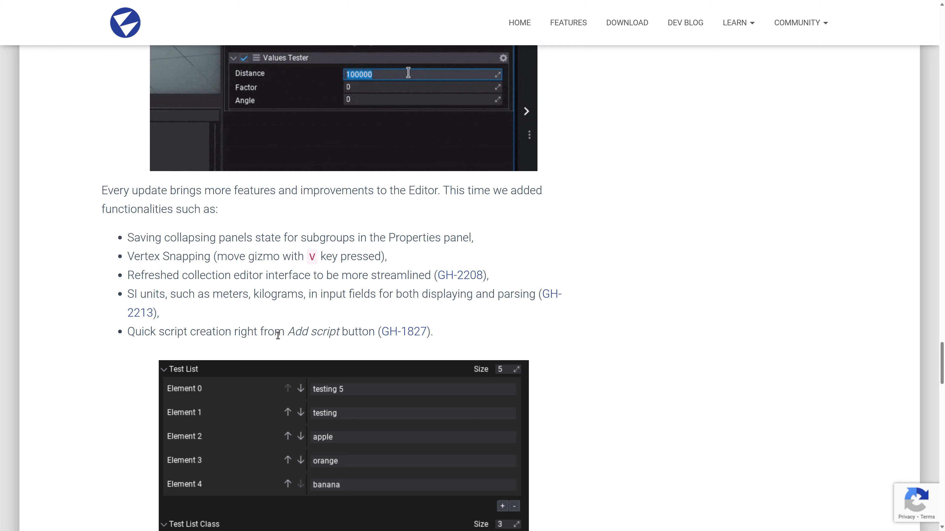
scroll("down", 3)
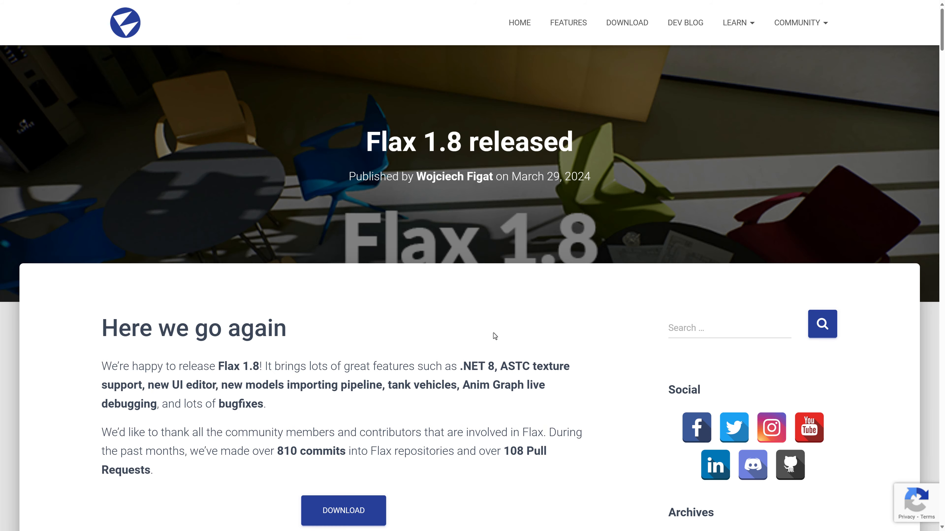
- Show the flaxengine.com home page hero 'A true game changer' in full screen
scroll("down", 3)
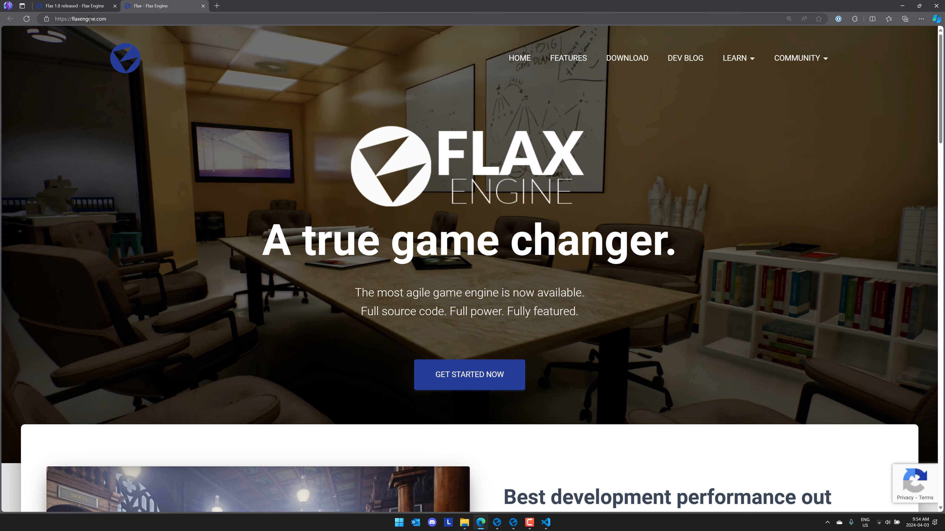
key("F11")
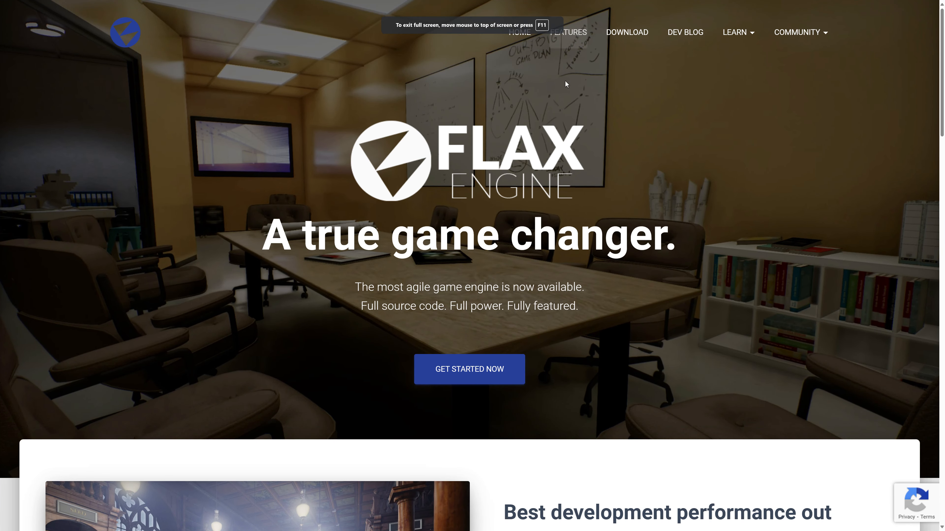
- Go through the Features page list down to the Tech Demo 2022 video and Get Started Now
scroll("down", 3)
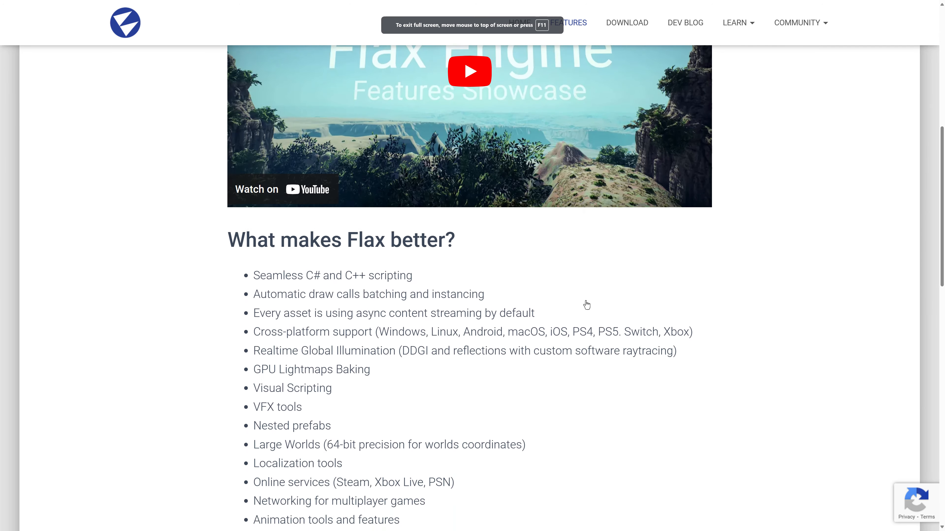
scroll("down", 3)
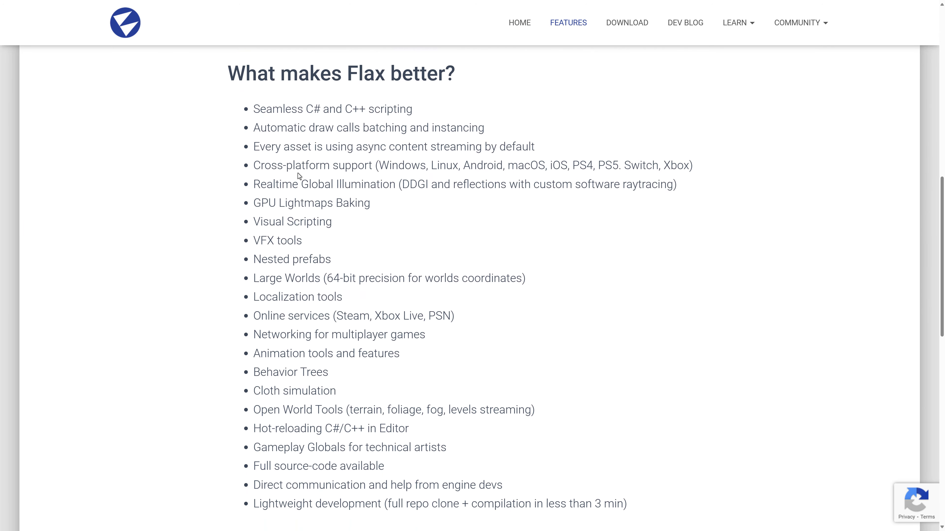
mouse_move(527, 170)
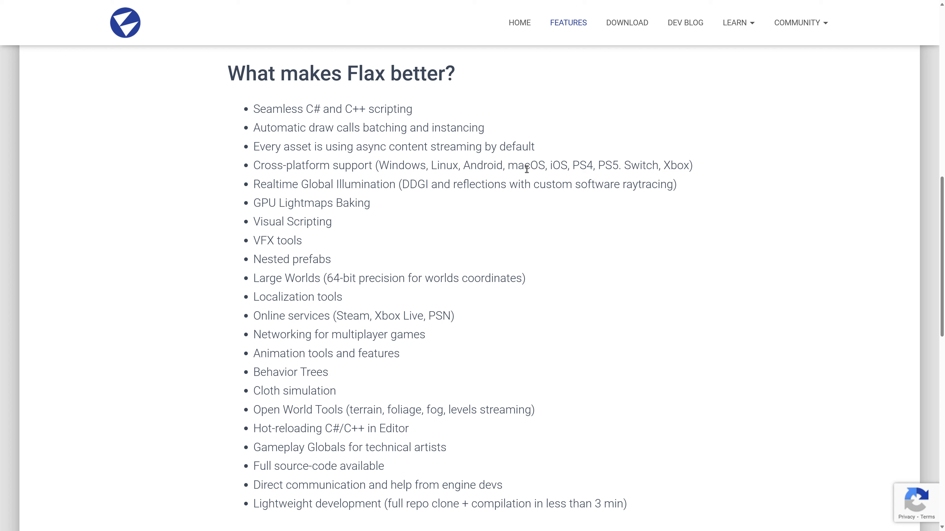
mouse_move(636, 166)
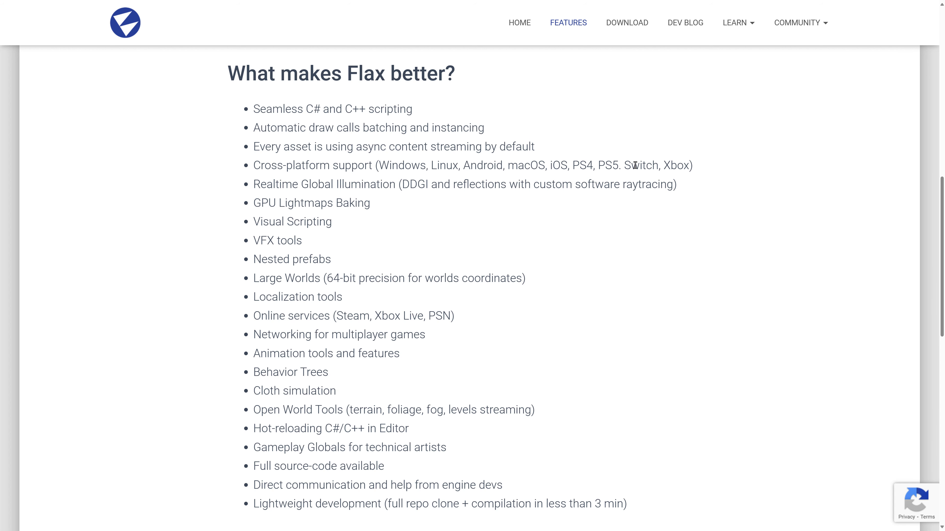
scroll("down", 3)
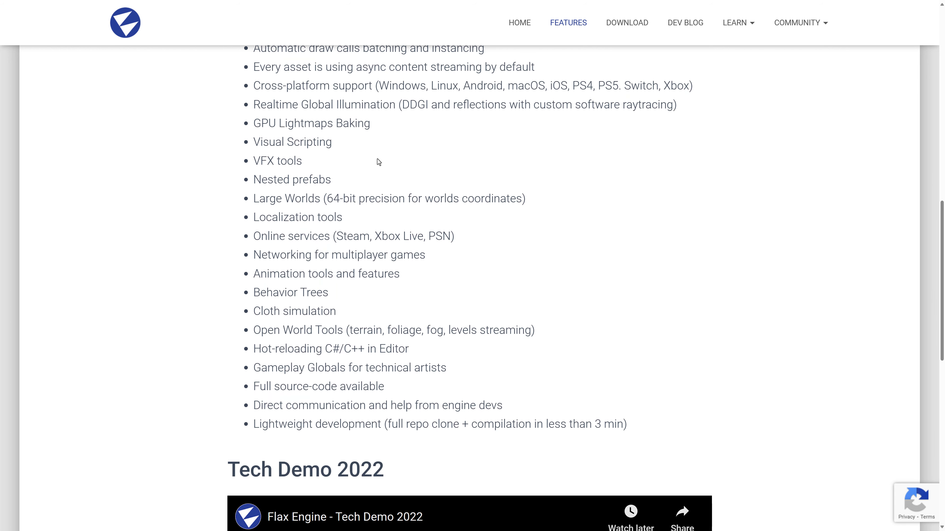
left_click_drag(254, 349, 386, 349)
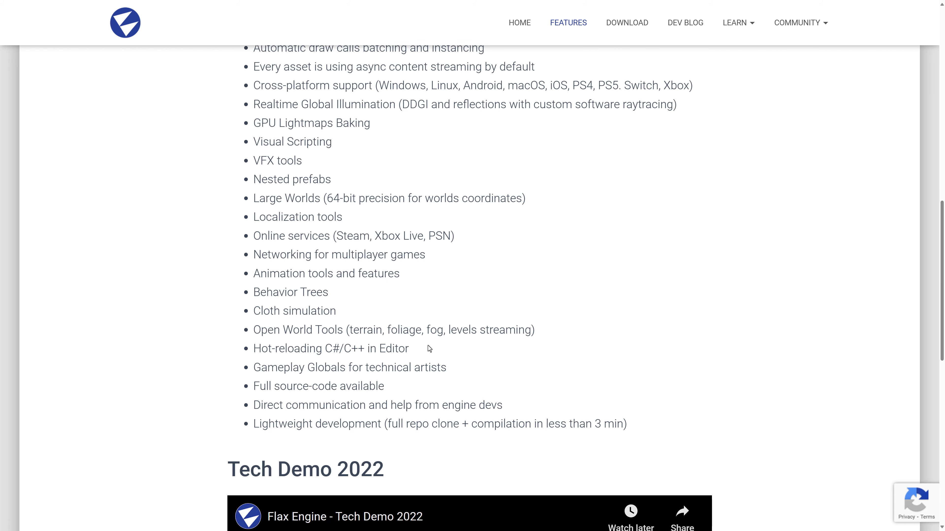
scroll("down", 3)
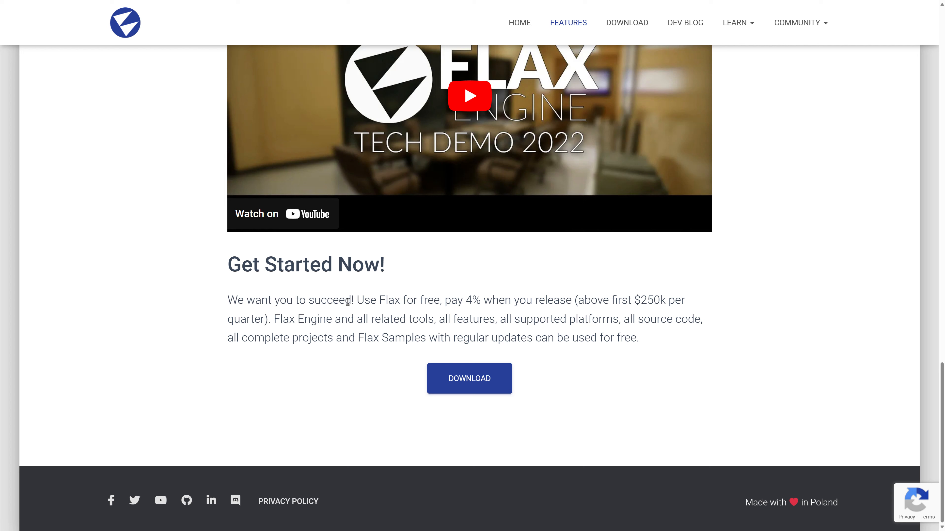
mouse_move(694, 339)
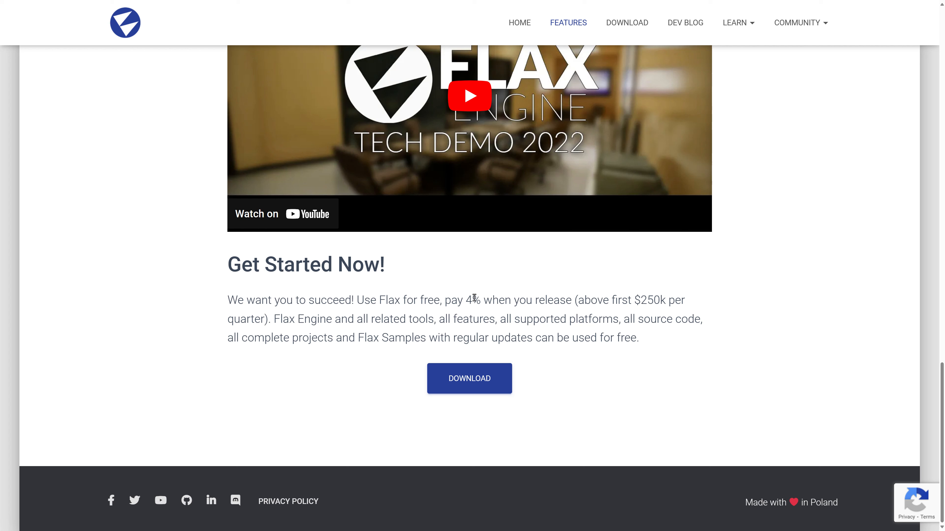
mouse_move(644, 300)
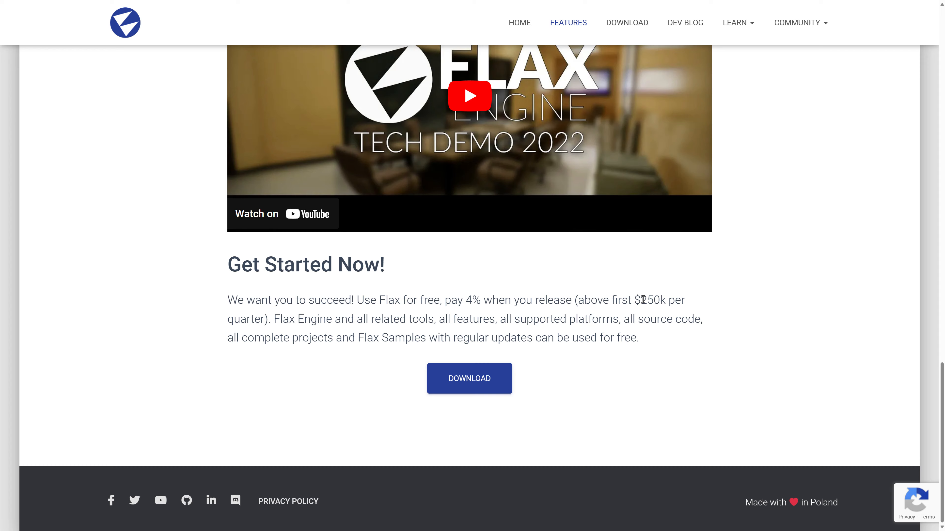
mouse_move(505, 404)
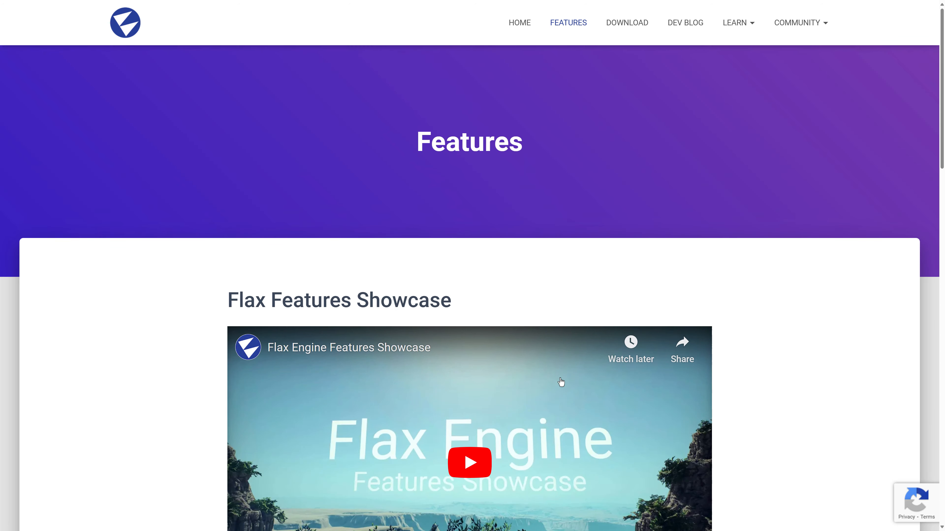
- Return to the top and reveal the Learn menu: FAQ, Documentation, Roadmap, Licensing
scroll("down", 3)
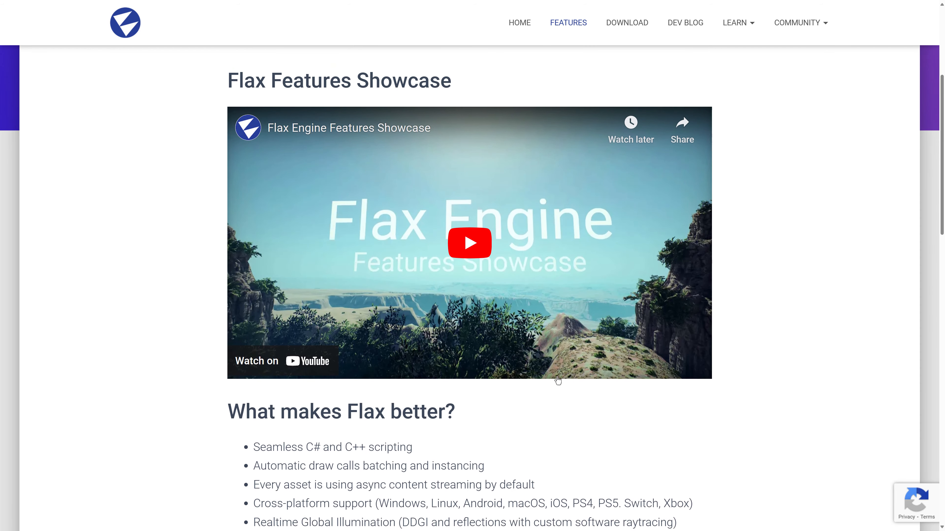
left_click(734, 23)
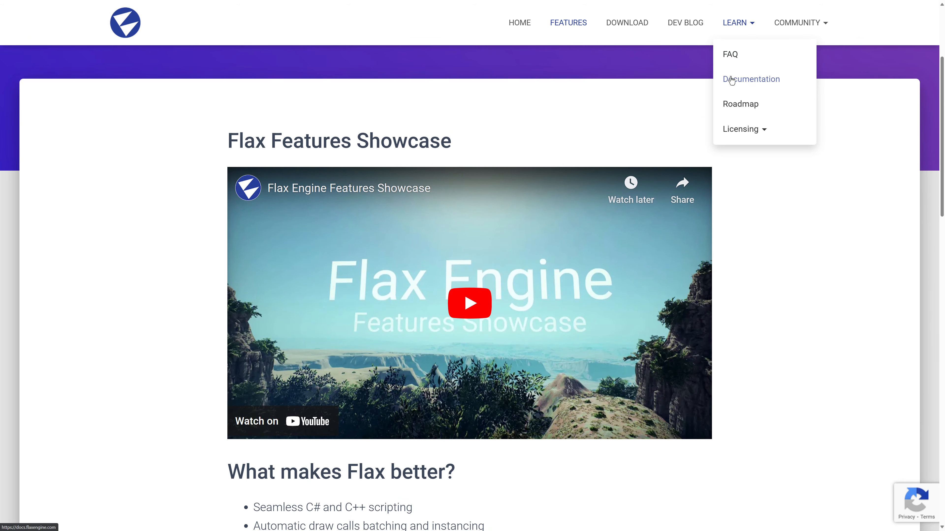
- Open the Flax Engine Documentation home with its Manual, C# API and C++ API sections
left_click(752, 79)
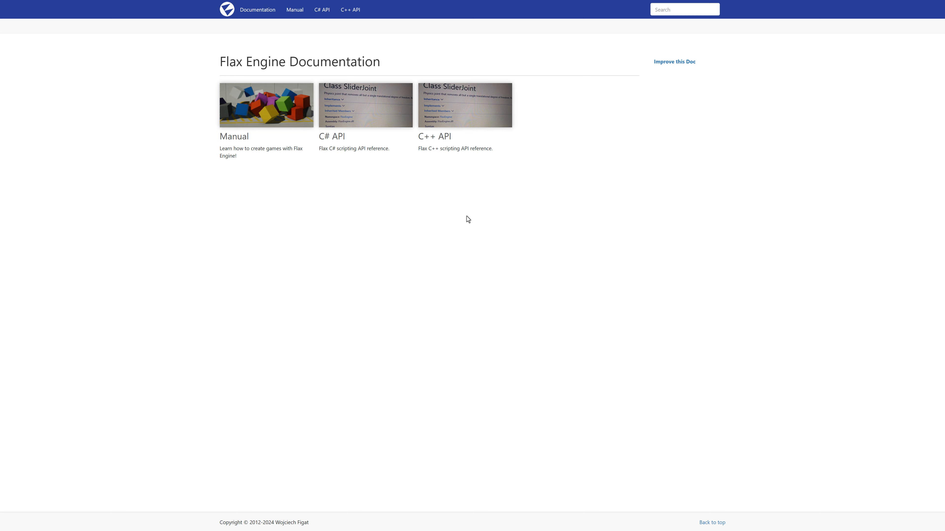
mouse_move(285, 104)
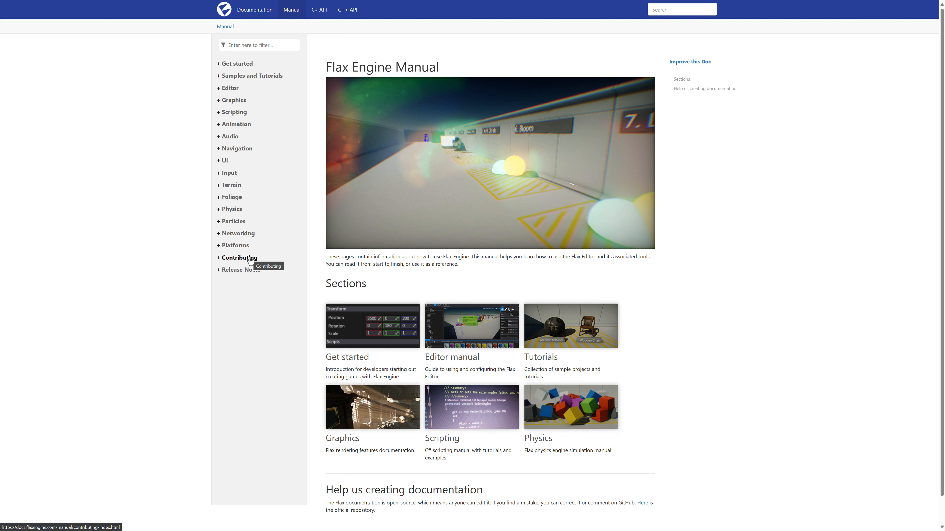
mouse_move(164, 36)
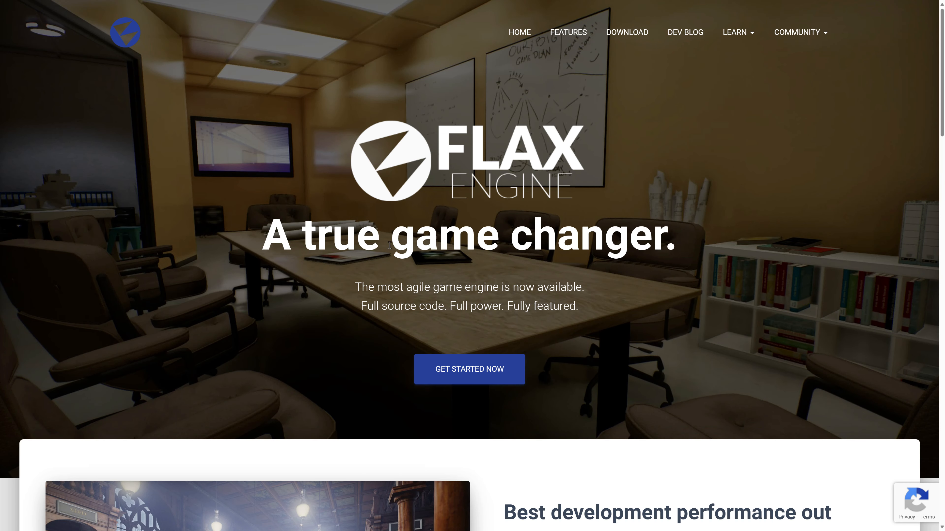
mouse_move(556, 275)
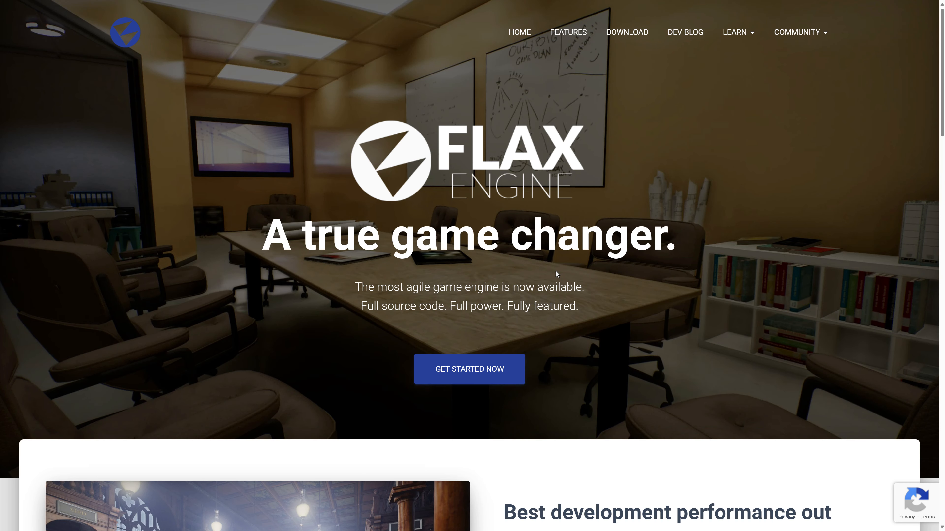
scroll("down", 3)
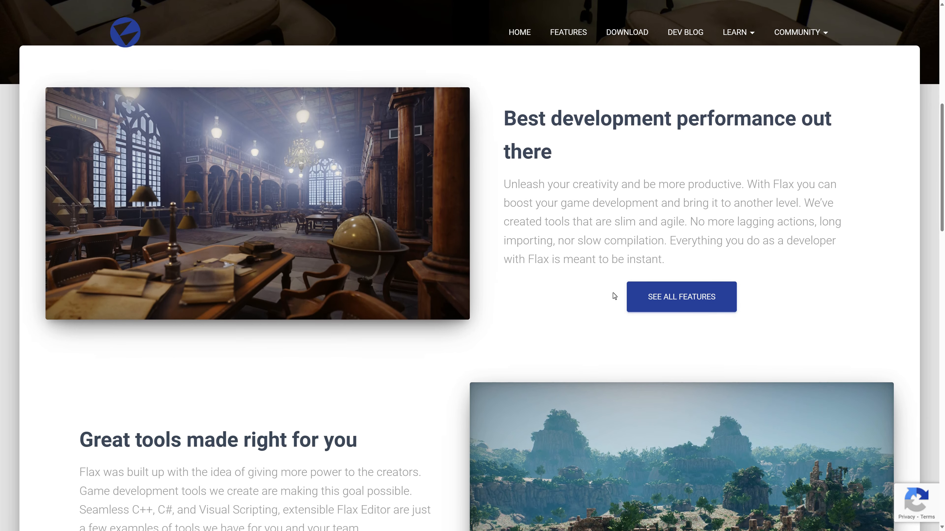
scroll("down", 3)
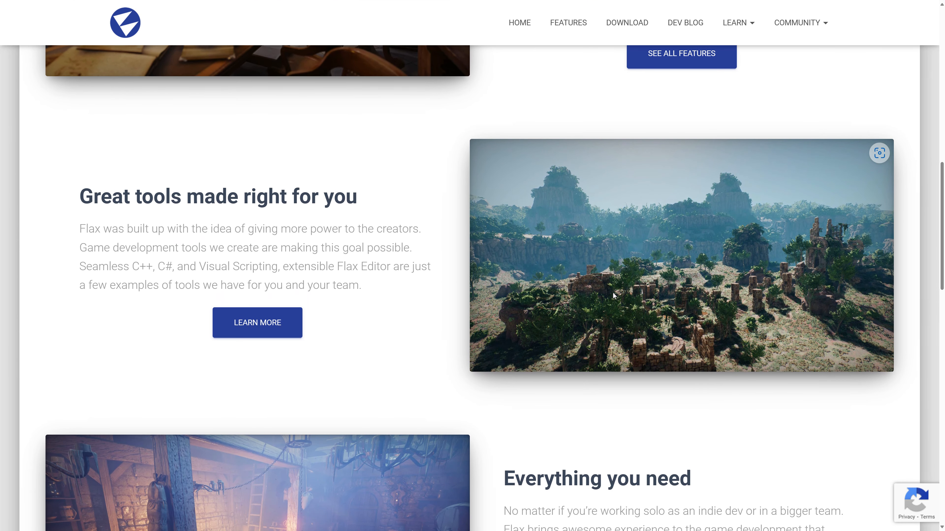
scroll("down", 3)
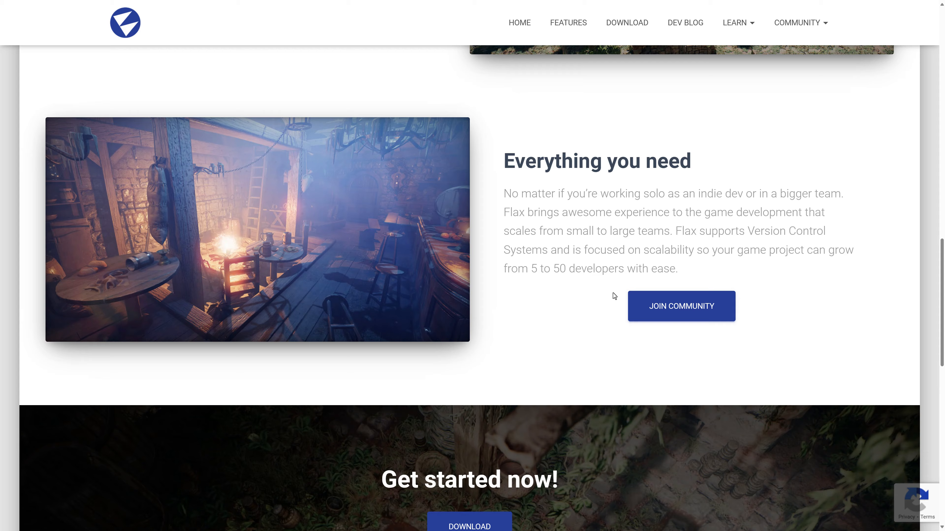
scroll("up", 3)
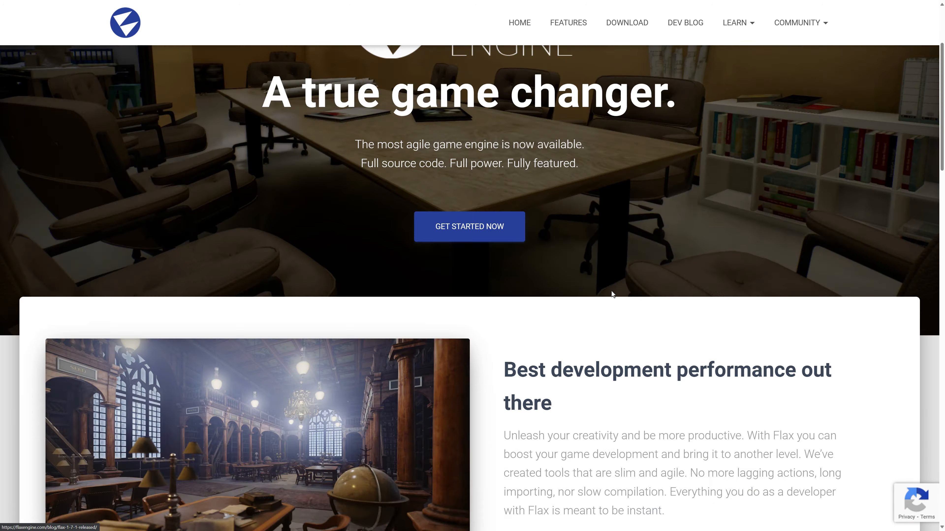